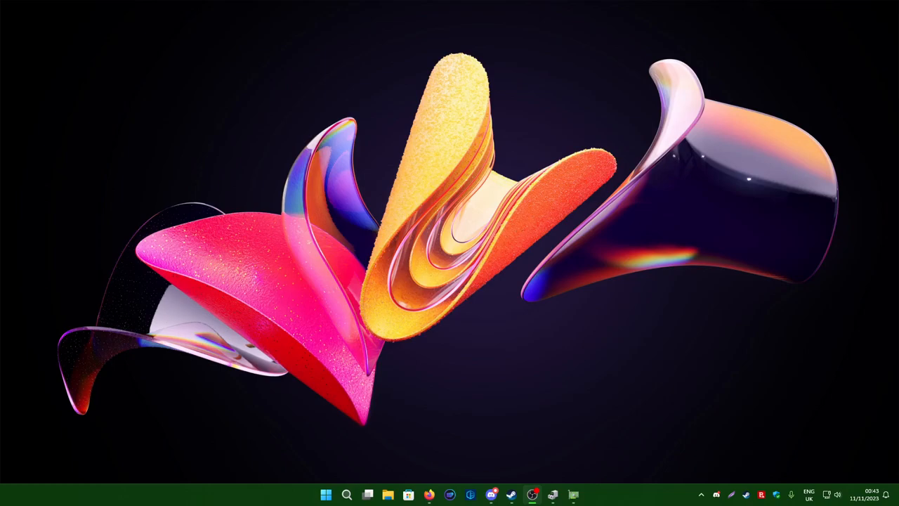
# Download GPU-Z from the browser and launch it to show the Radeon RX 560 Series card
pyautogui.click(430, 494)
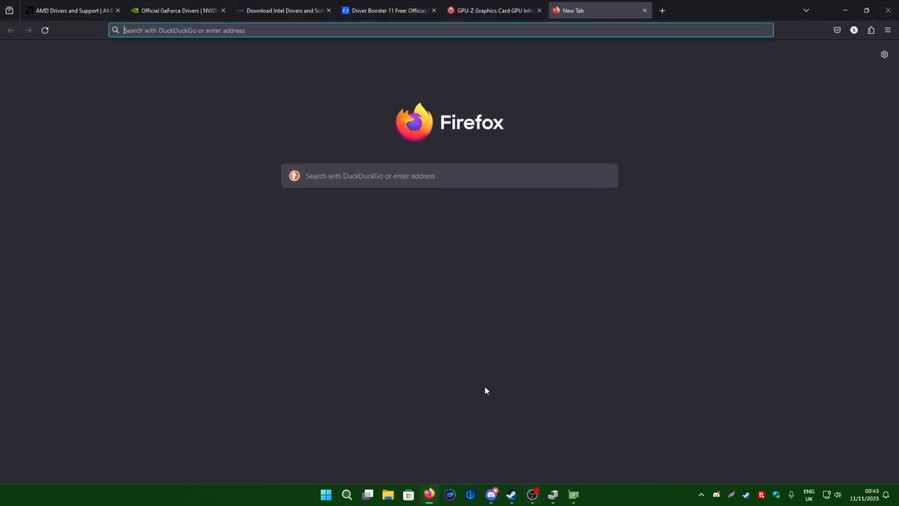
pyautogui.moveTo(668, 160)
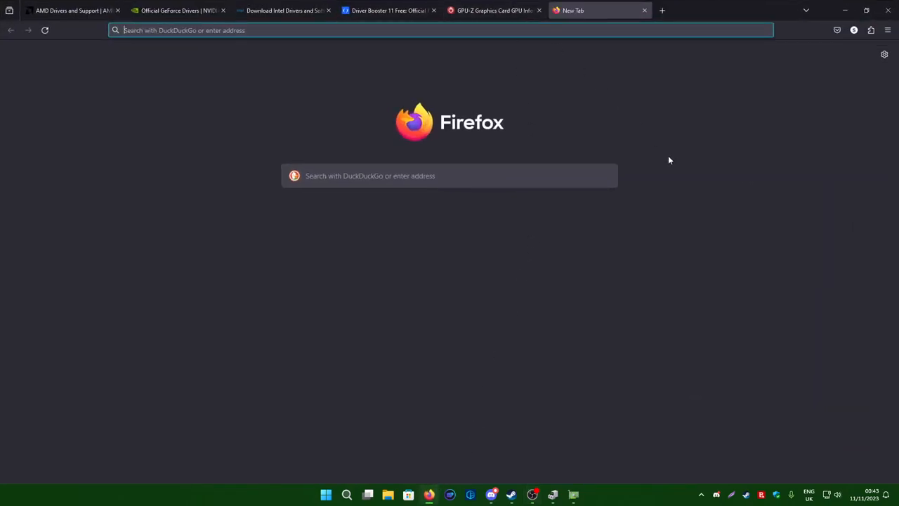
pyautogui.moveTo(659, 152)
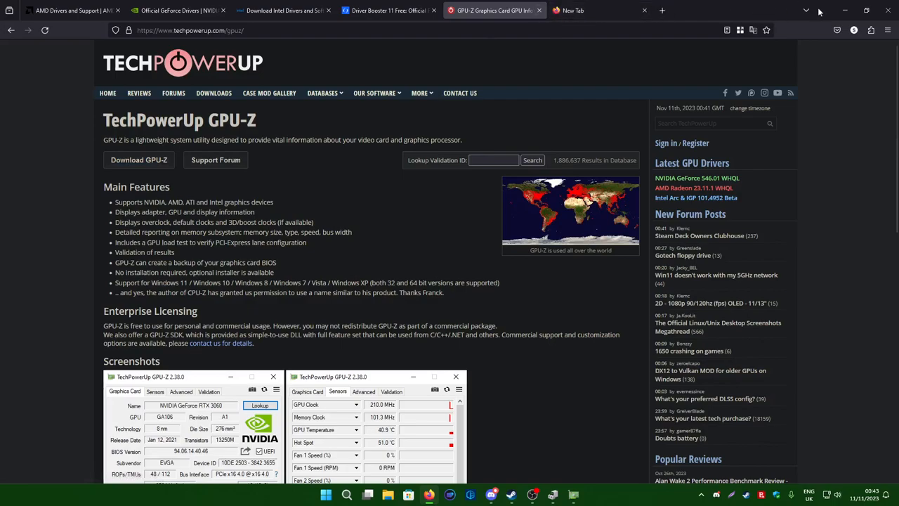
pyautogui.moveTo(138, 161)
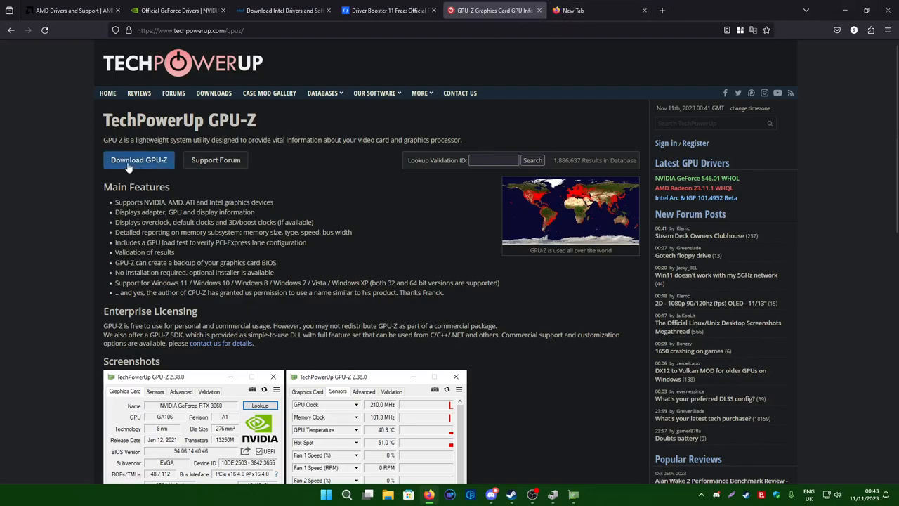
pyautogui.click(138, 161)
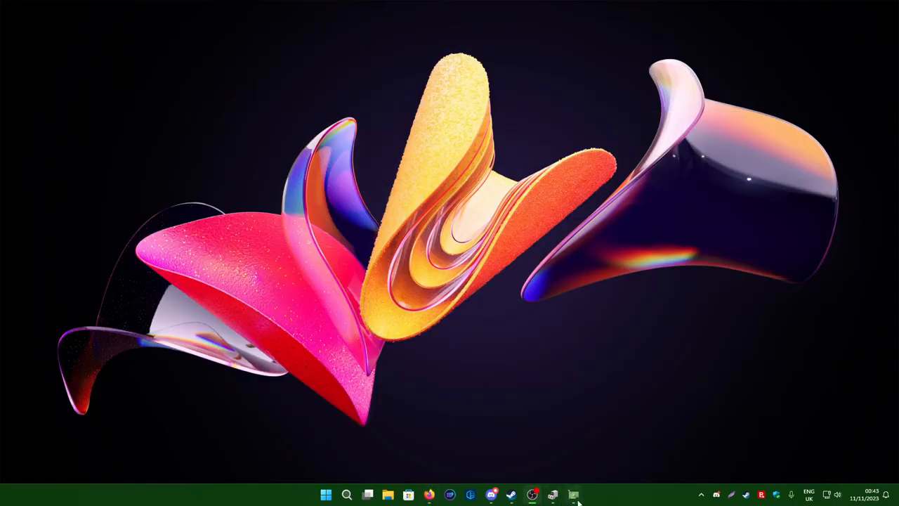
pyautogui.click(576, 495)
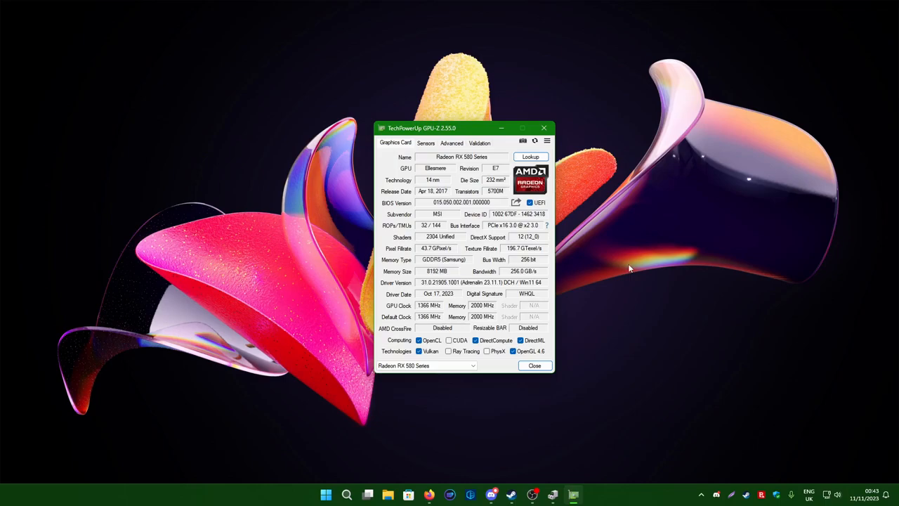
pyautogui.moveTo(621, 218)
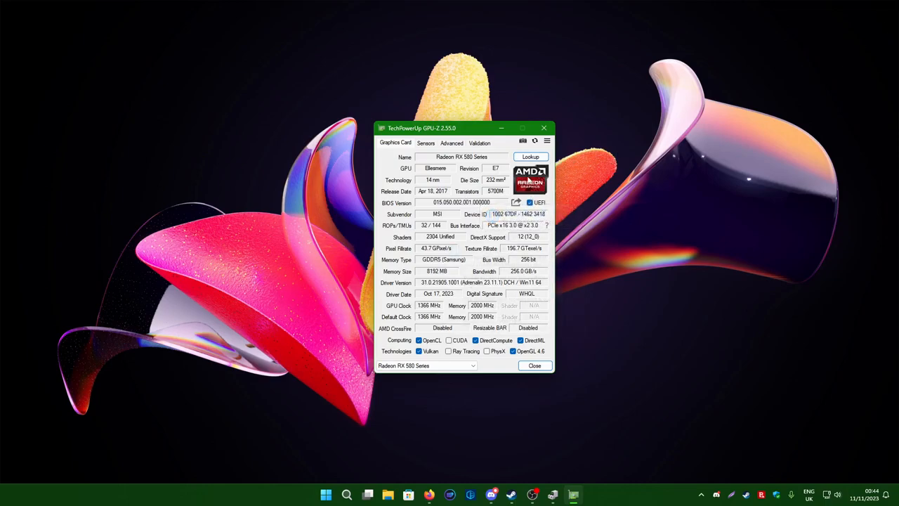
pyautogui.moveTo(565, 379)
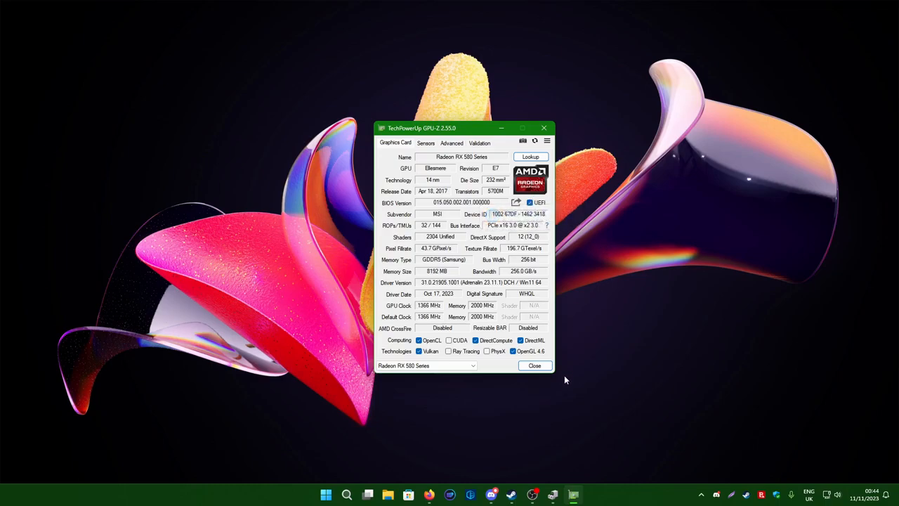
pyautogui.moveTo(543, 127)
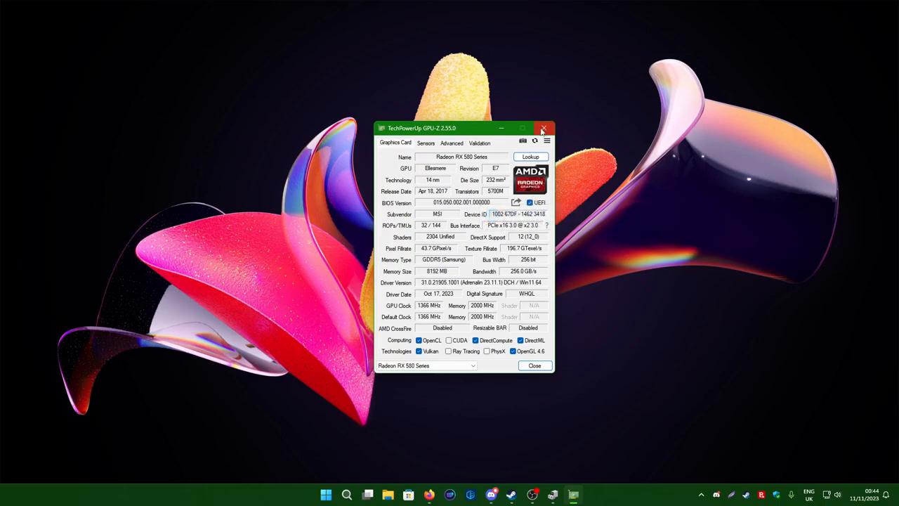
# Close GPU-Z and pick Radeon RX 580 in AMD's product search for drivers
pyautogui.click(544, 128)
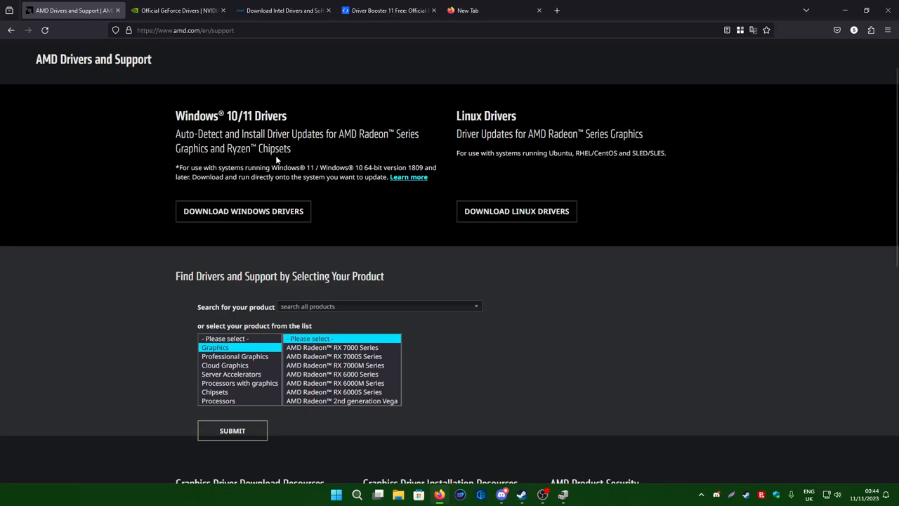
pyautogui.click(378, 306)
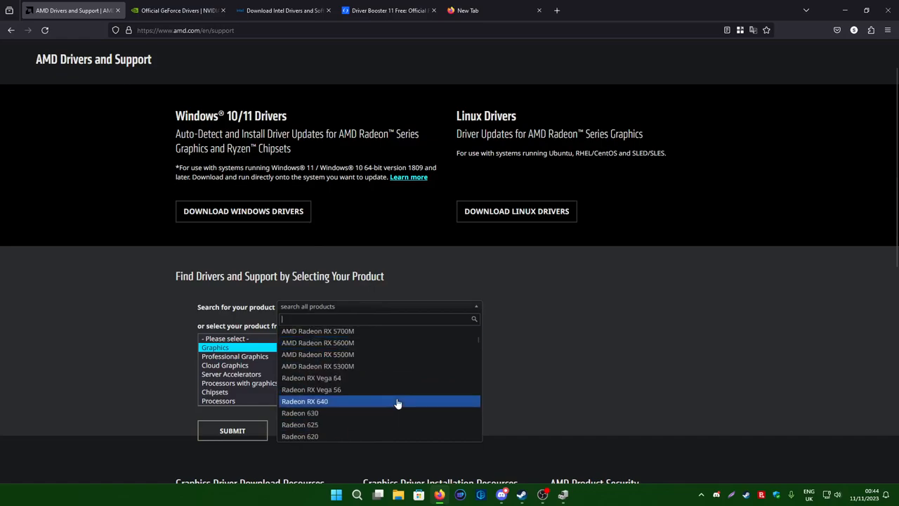
pyautogui.scroll(-3)
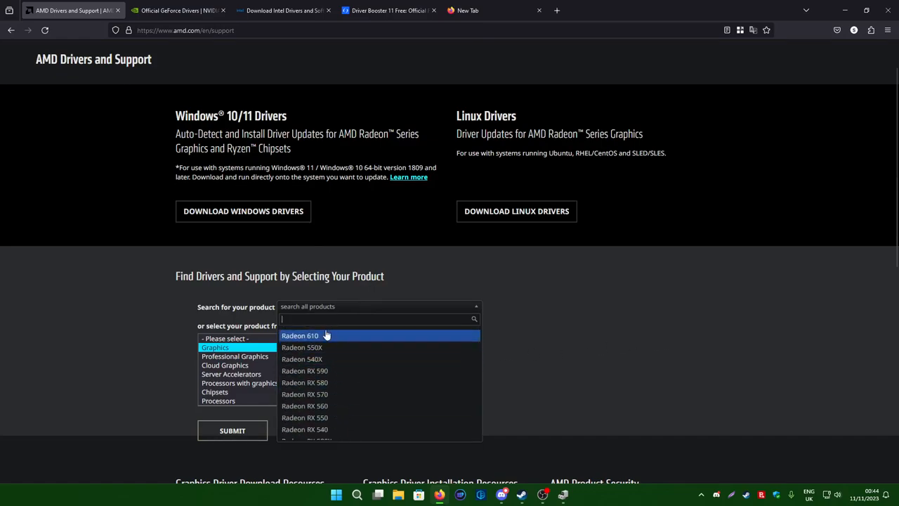
pyautogui.click(303, 382)
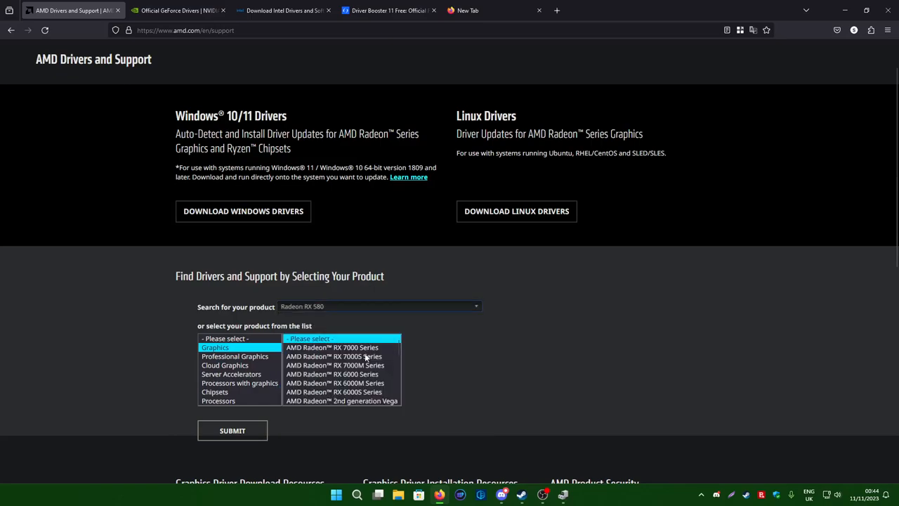
pyautogui.moveTo(244, 211)
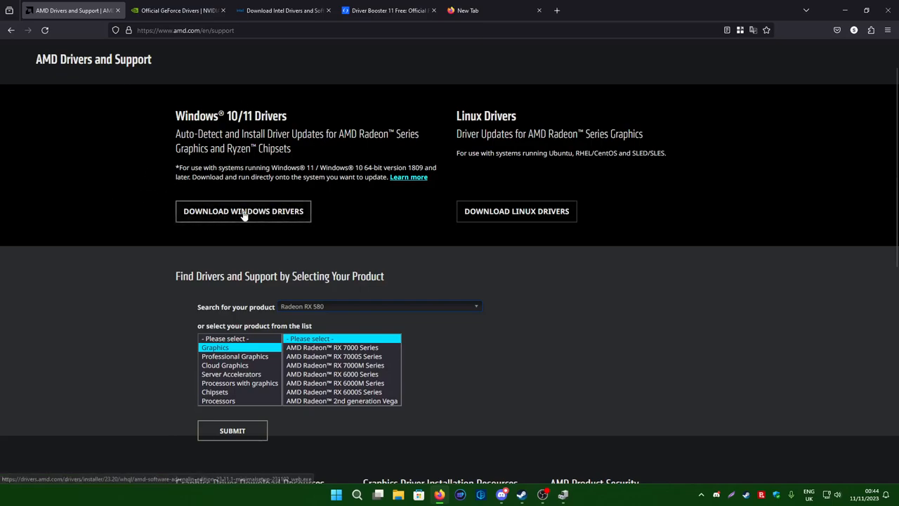
pyautogui.moveTo(575, 266)
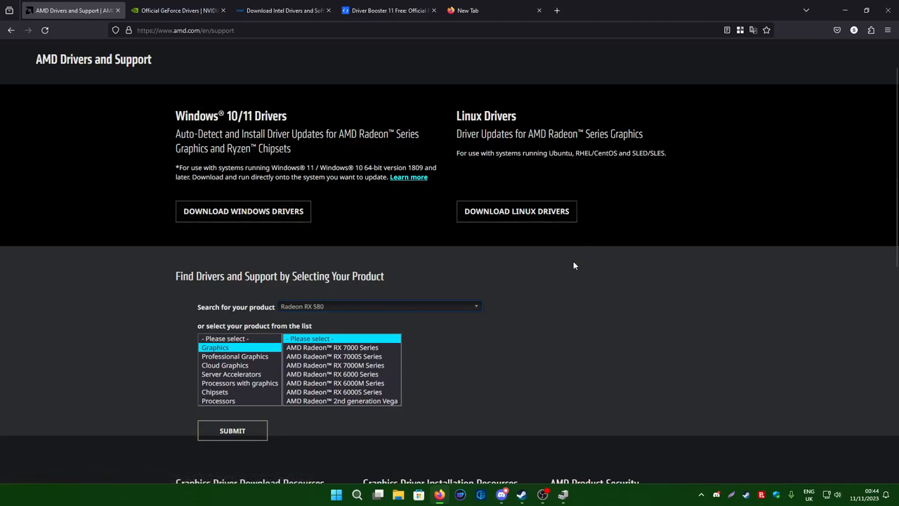
pyautogui.moveTo(180, 10)
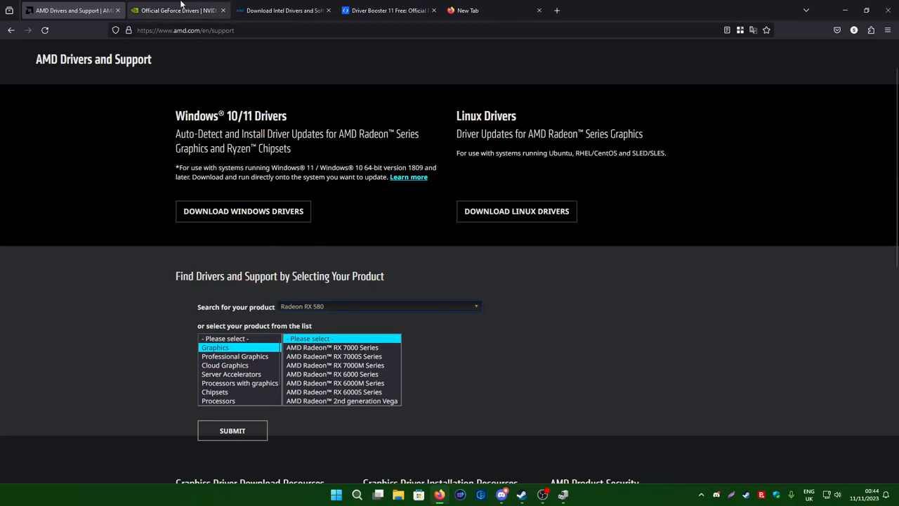
pyautogui.moveTo(180, 10)
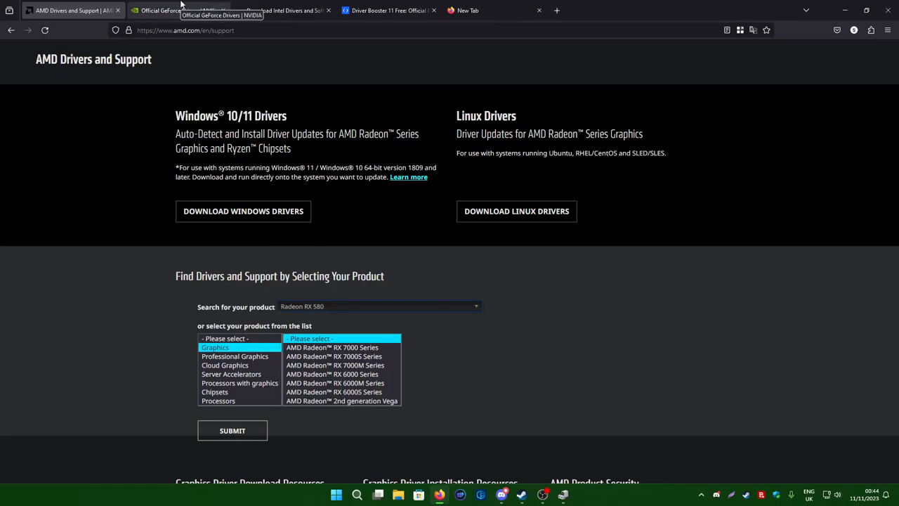
# Scroll through NVIDIA's GeForce manual driver search, then move to Intel's driver download page
pyautogui.click(175, 11)
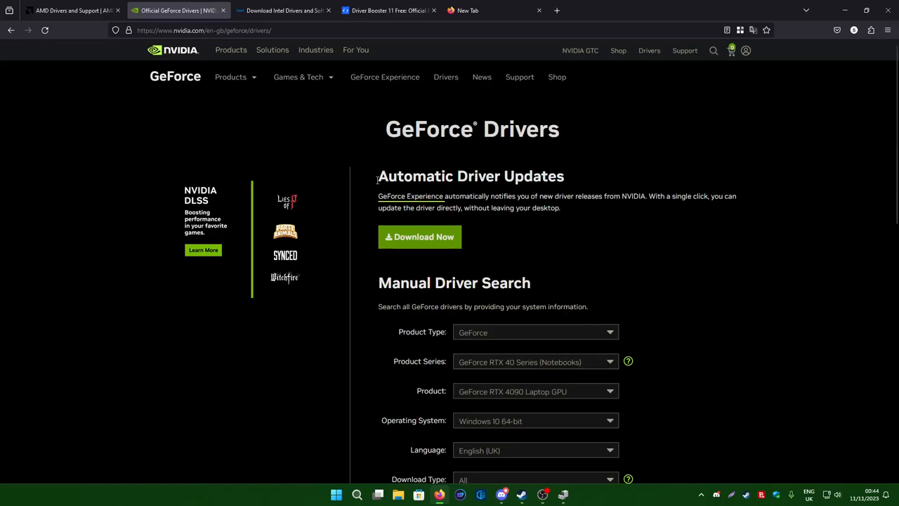
pyautogui.scroll(-3)
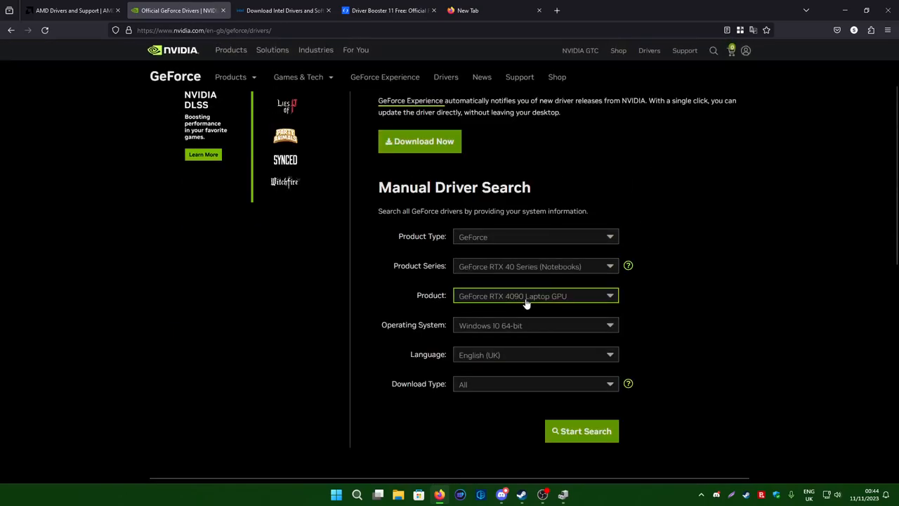
pyautogui.scroll(-3)
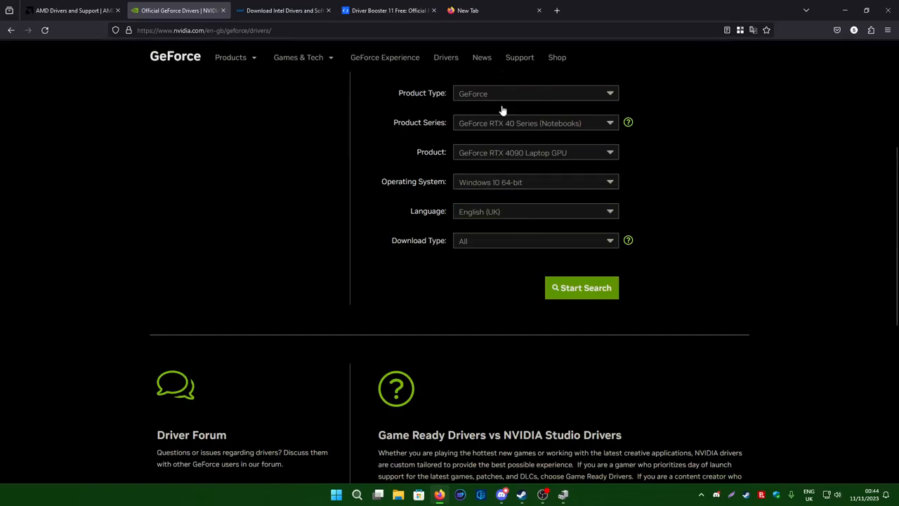
pyautogui.moveTo(415, 49)
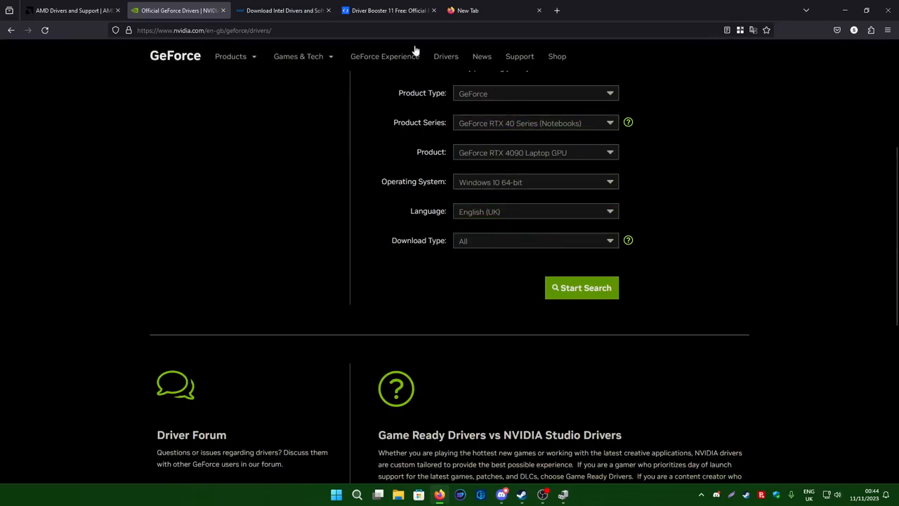
pyautogui.click(281, 9)
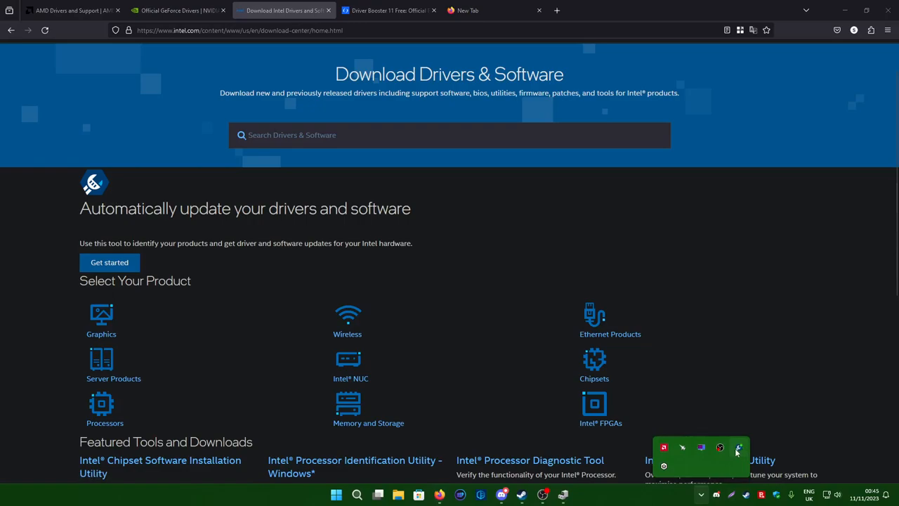
pyautogui.moveTo(691, 492)
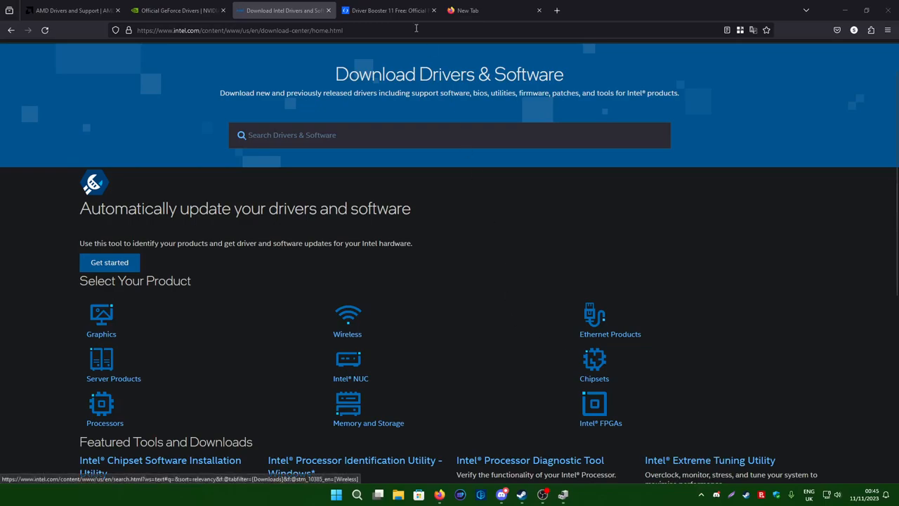
# View IObit's Driver Booster 11 Free page, then start entering the Driver Easy address
pyautogui.click(387, 9)
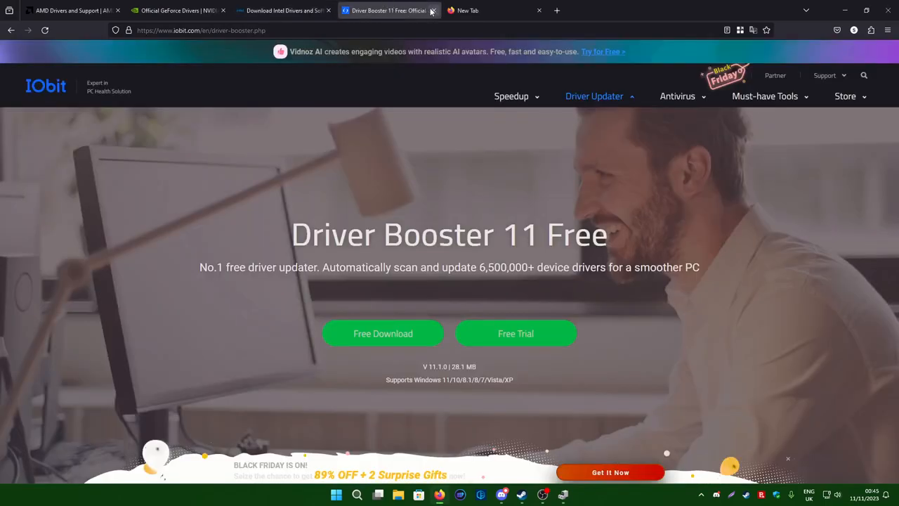
pyautogui.moveTo(433, 11)
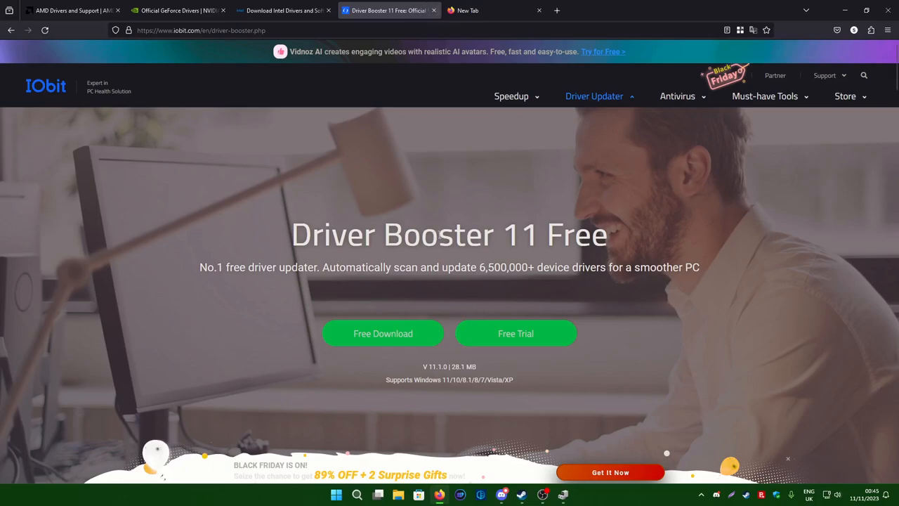
pyautogui.moveTo(481, 494)
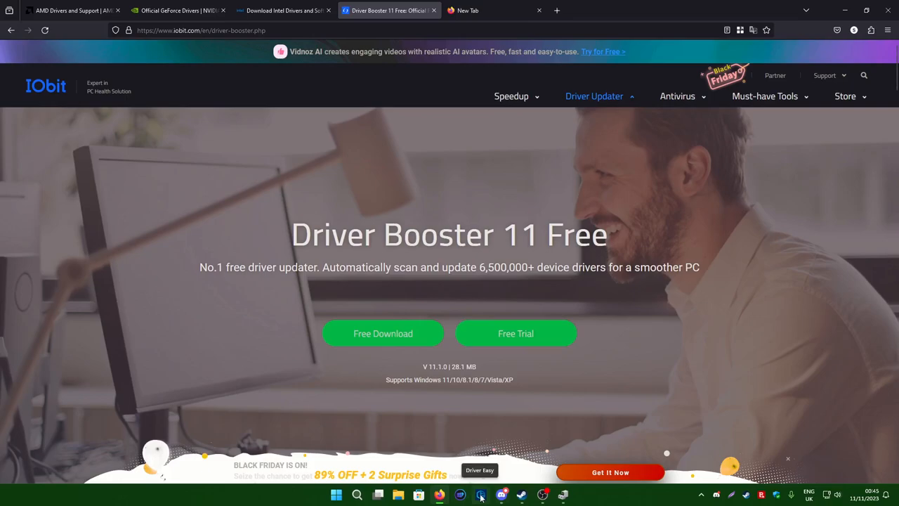
pyautogui.click(336, 494)
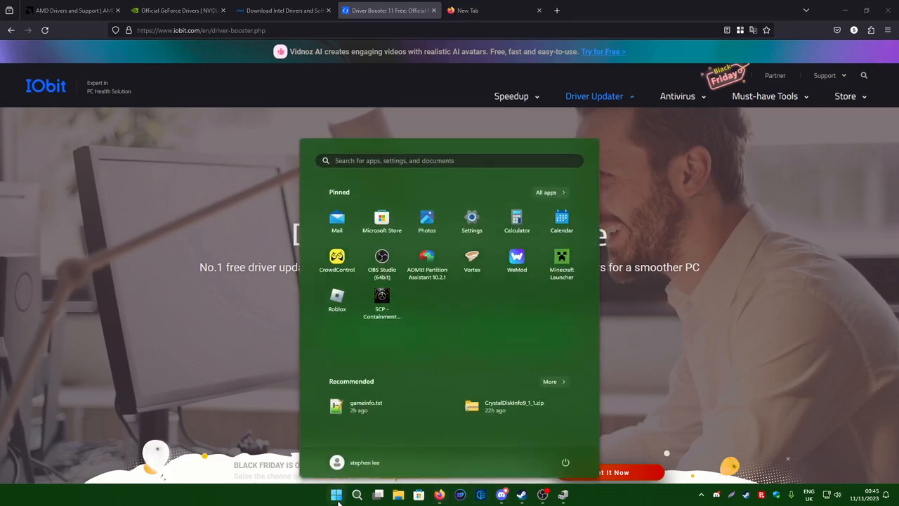
pyautogui.click(336, 494)
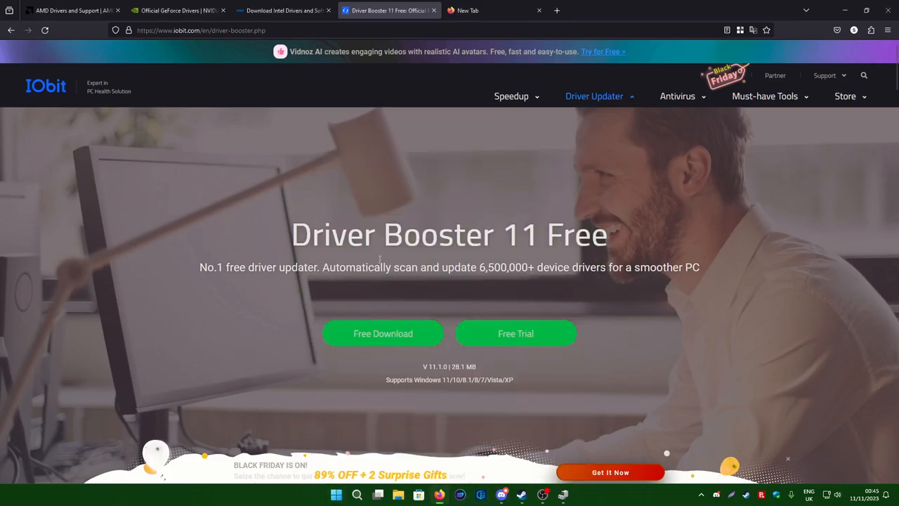
pyautogui.moveTo(432, 220)
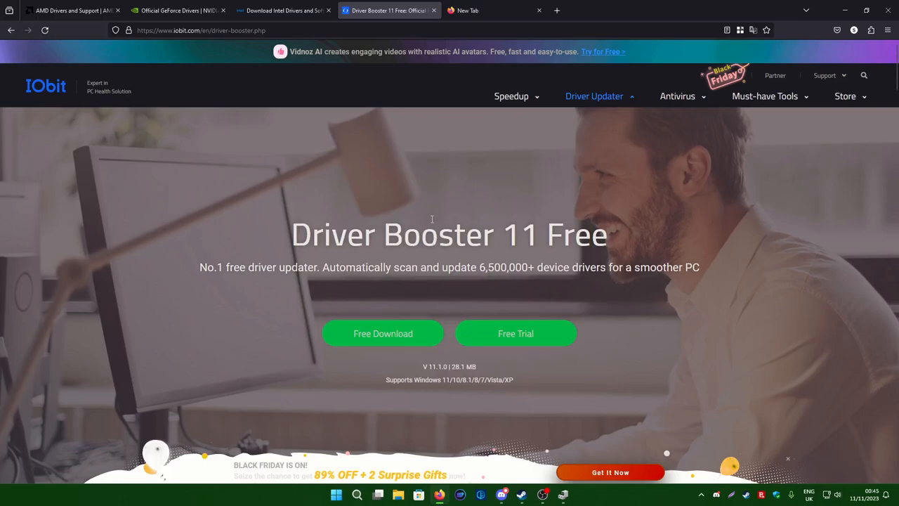
pyautogui.moveTo(543, 208)
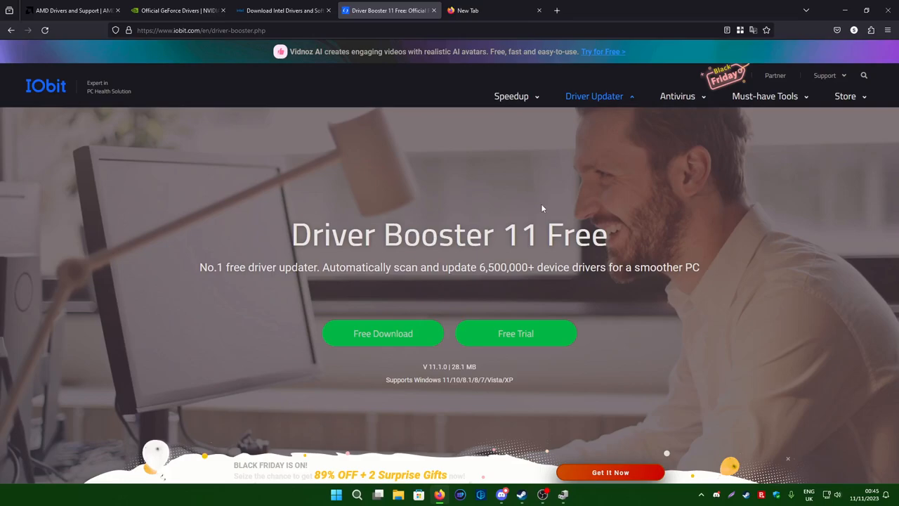
pyautogui.moveTo(484, 96)
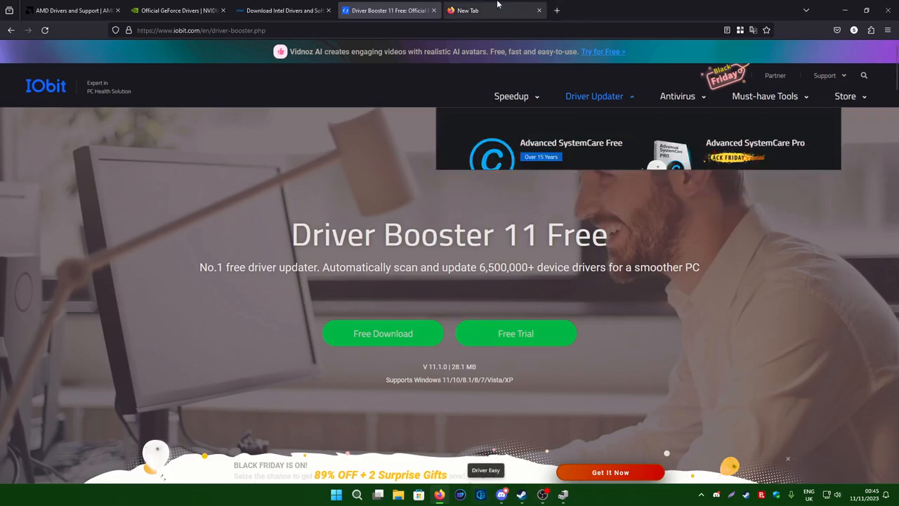
pyautogui.write('drivereasy.com')
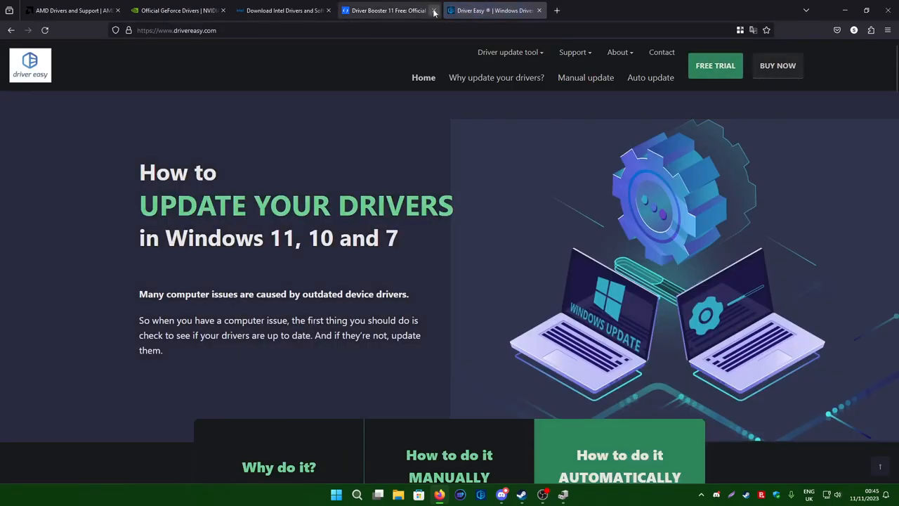
# Close the Driver Booster page and download the Driver Easy free trial installer
pyautogui.click(415, 10)
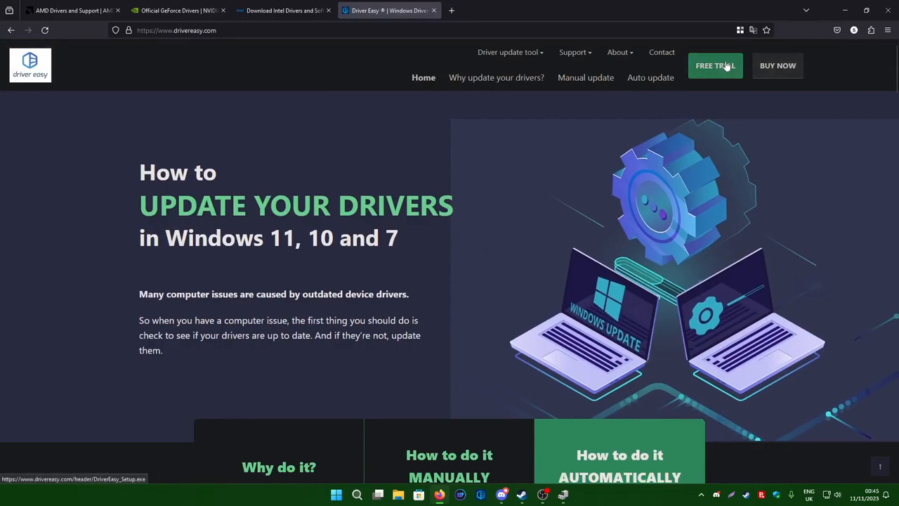
pyautogui.click(715, 66)
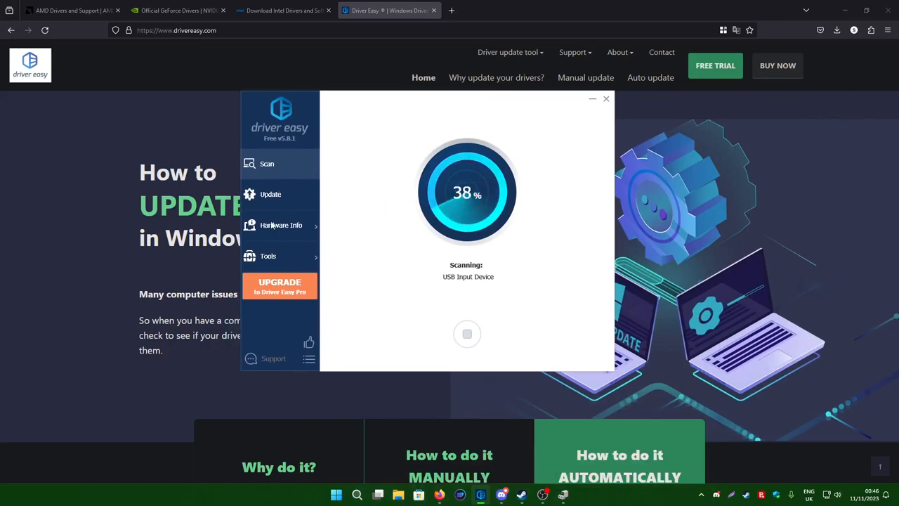
pyautogui.moveTo(680, 188)
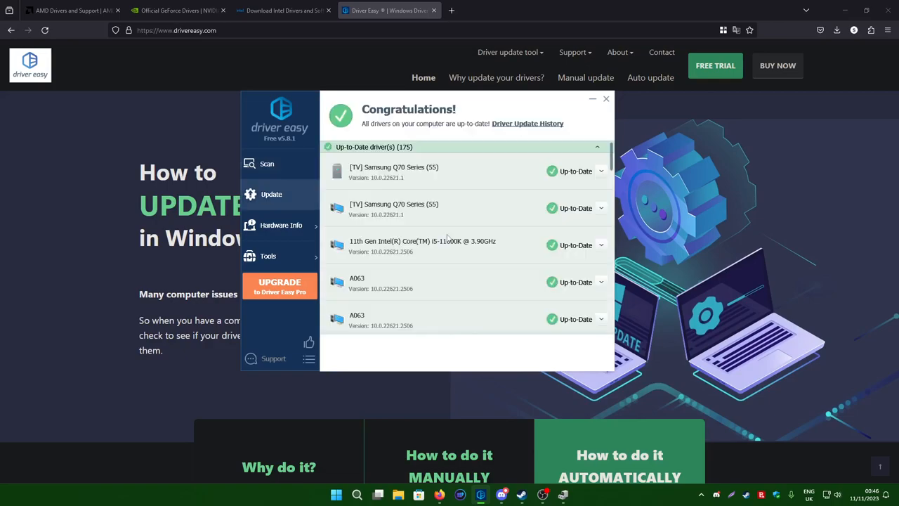
pyautogui.moveTo(472, 202)
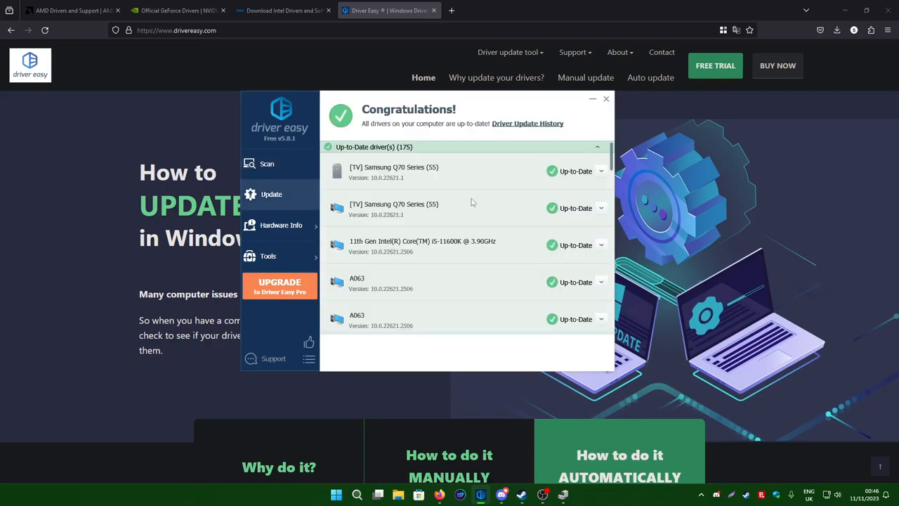
pyautogui.moveTo(513, 211)
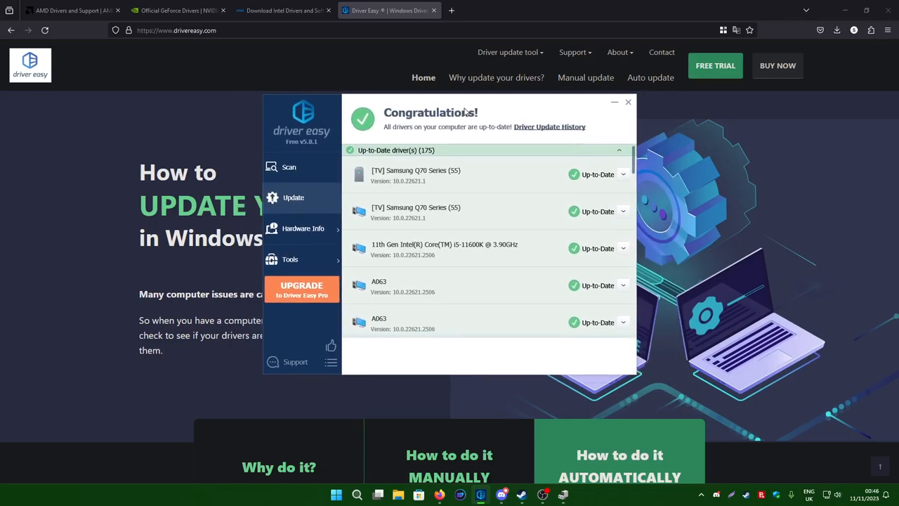
pyautogui.moveTo(390, 321)
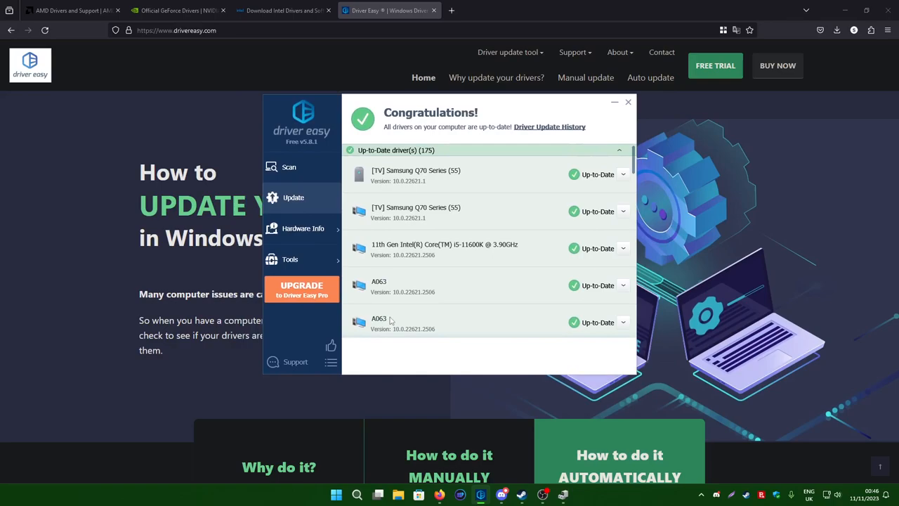
pyautogui.moveTo(390, 317)
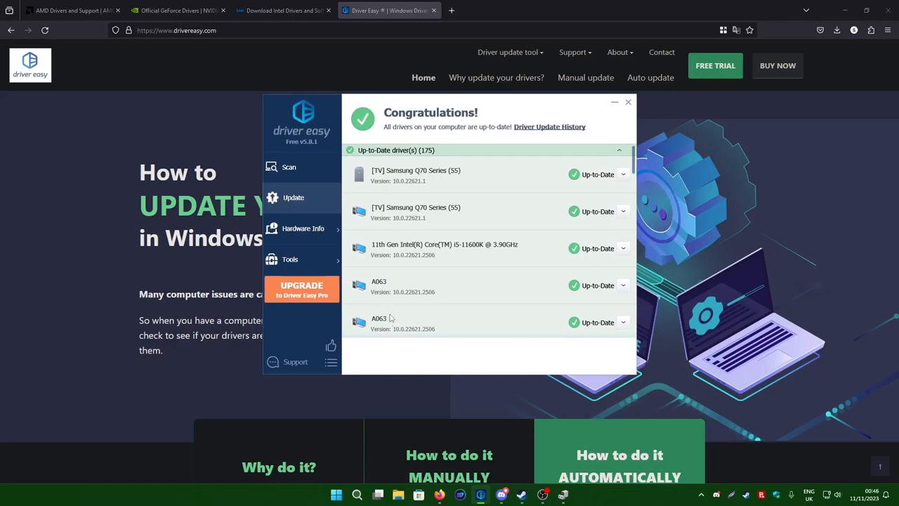
pyautogui.moveTo(324, 191)
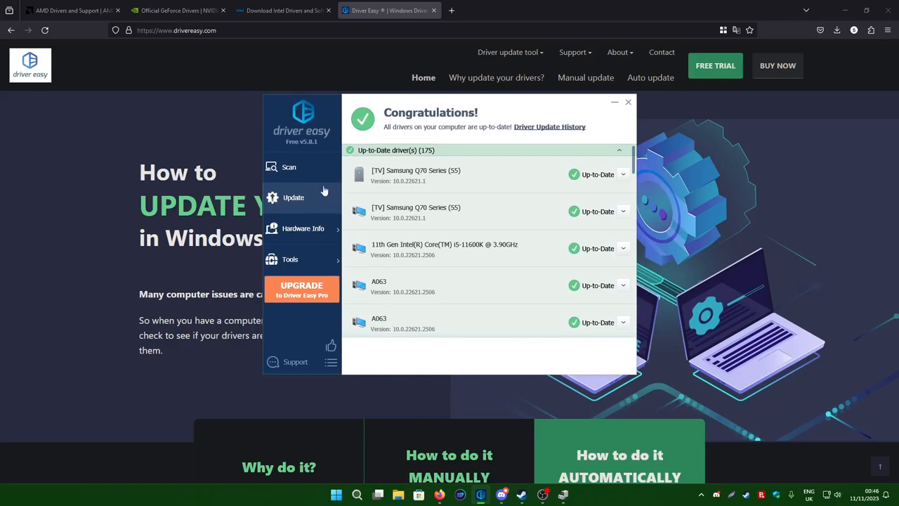
# Browse Driver Easy's hardware overview and graphics card details, then close the app
pyautogui.click(293, 197)
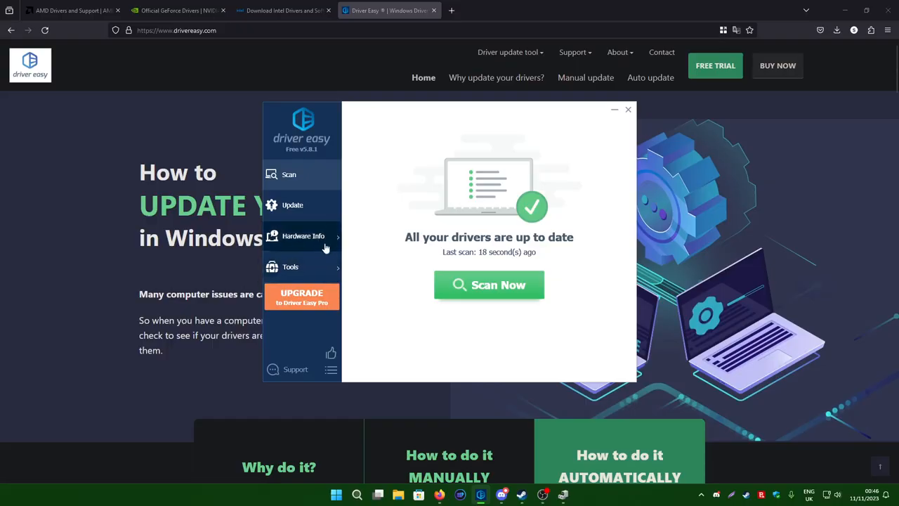
pyautogui.click(489, 284)
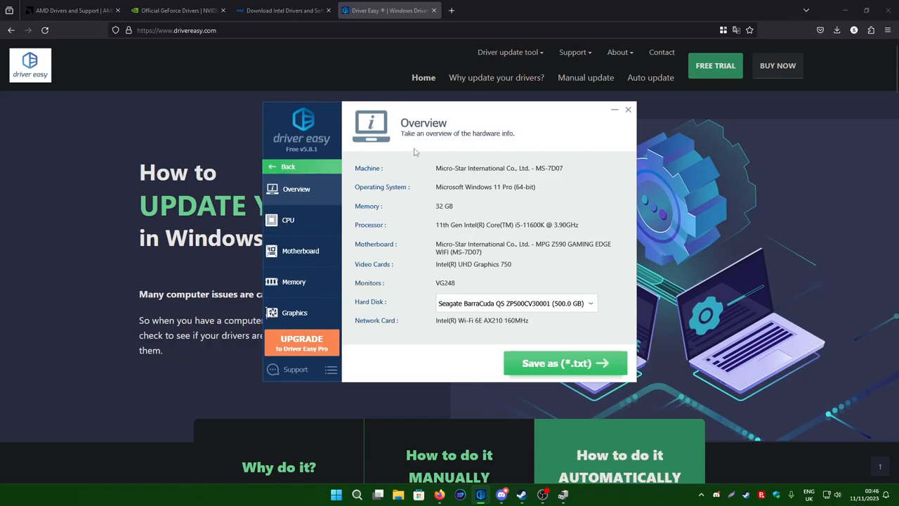
pyautogui.moveTo(523, 201)
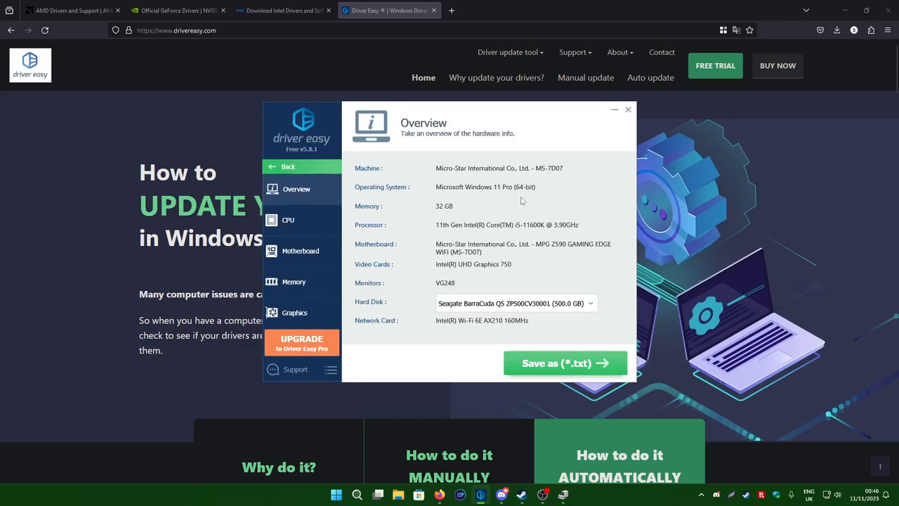
pyautogui.moveTo(474, 244)
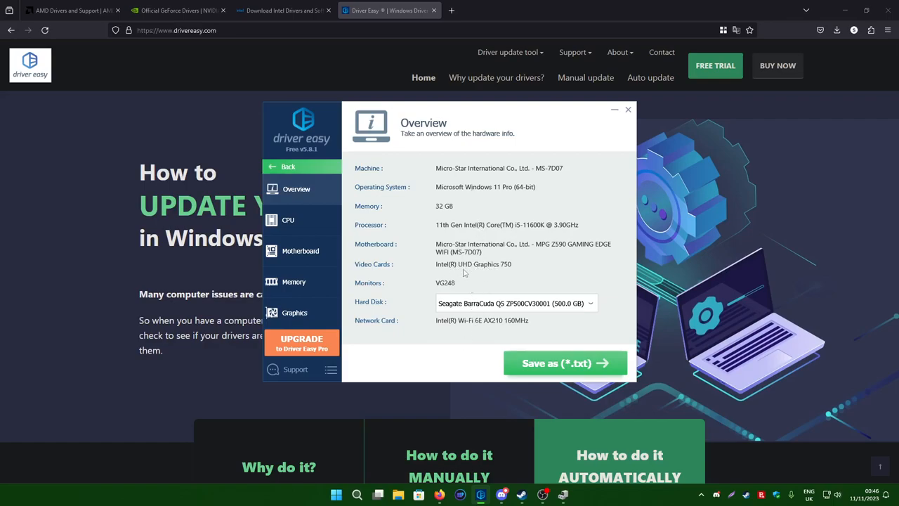
pyautogui.moveTo(554, 256)
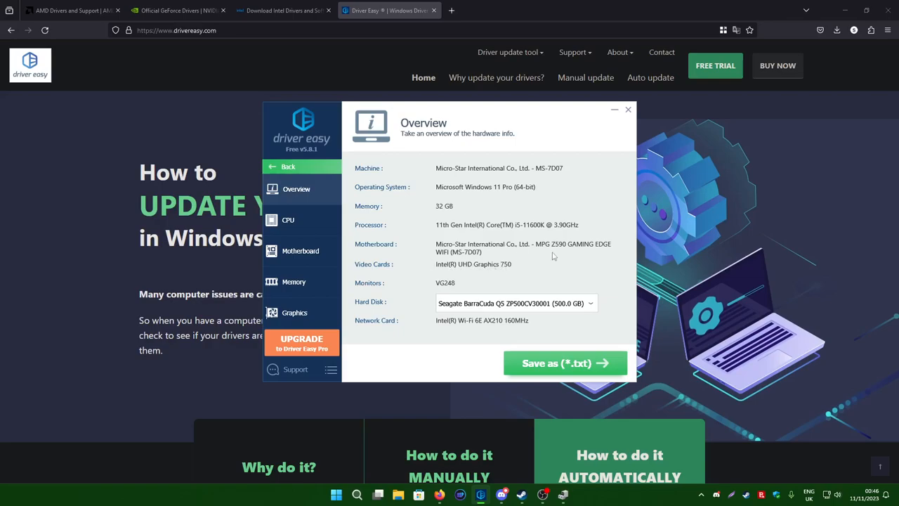
pyautogui.moveTo(461, 272)
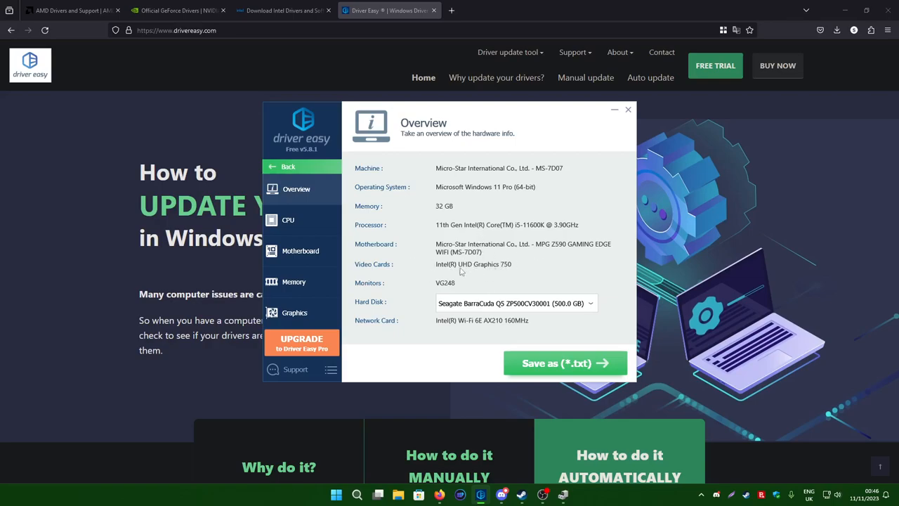
pyautogui.click(295, 312)
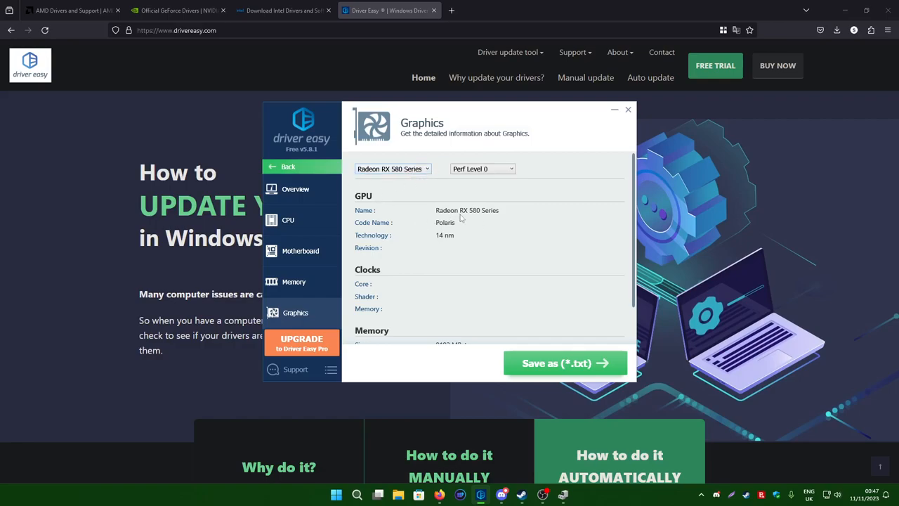
pyautogui.click(296, 188)
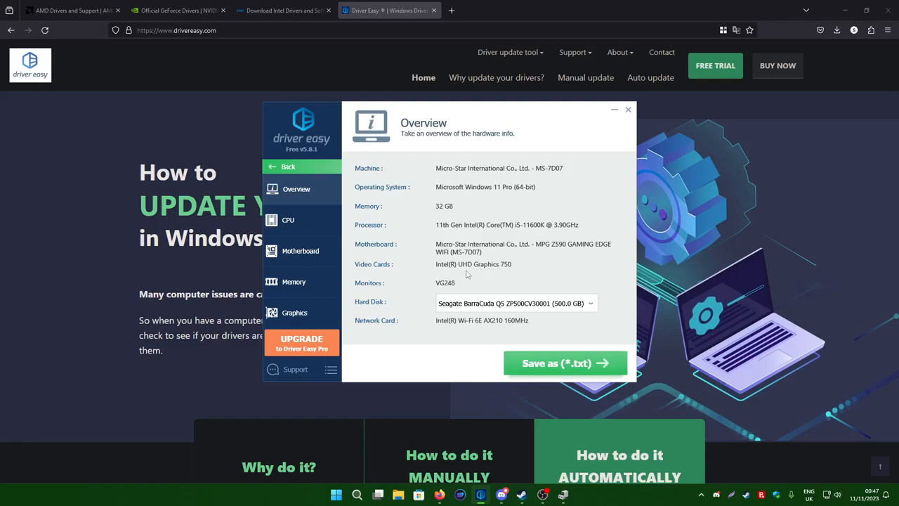
pyautogui.moveTo(625, 135)
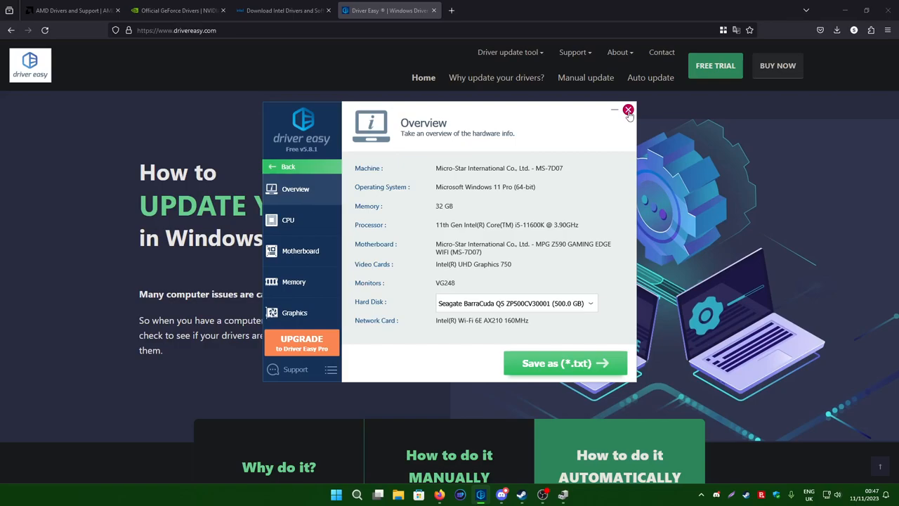
pyautogui.click(628, 110)
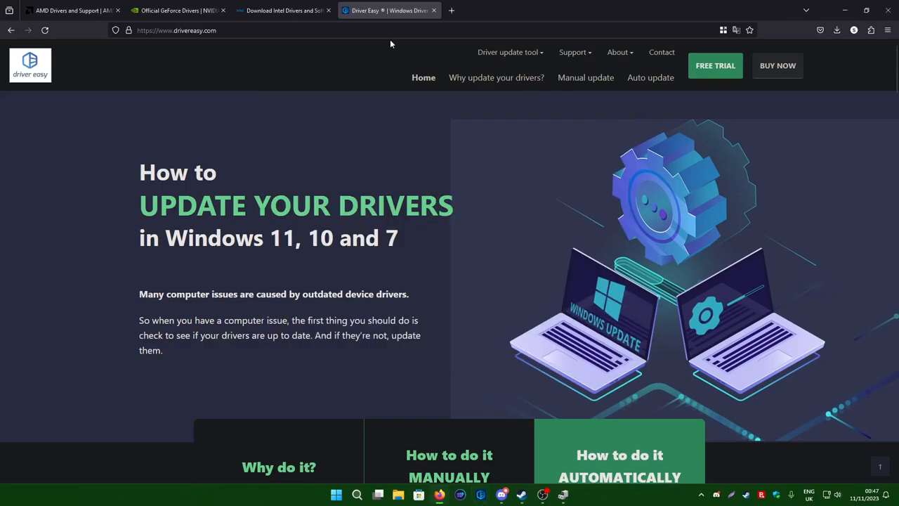
# Check the AMD drivers page and IObit Software Updater's list, then add a blank tab
pyautogui.click(68, 10)
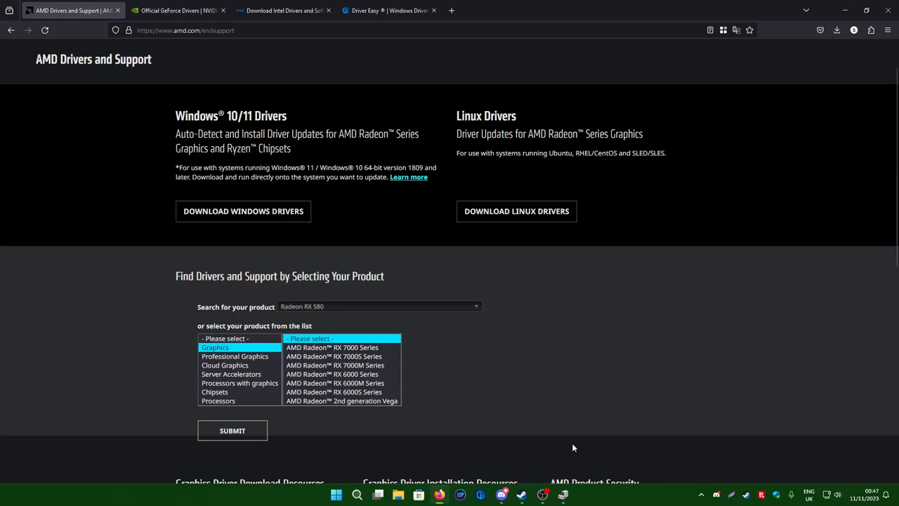
pyautogui.moveTo(494, 481)
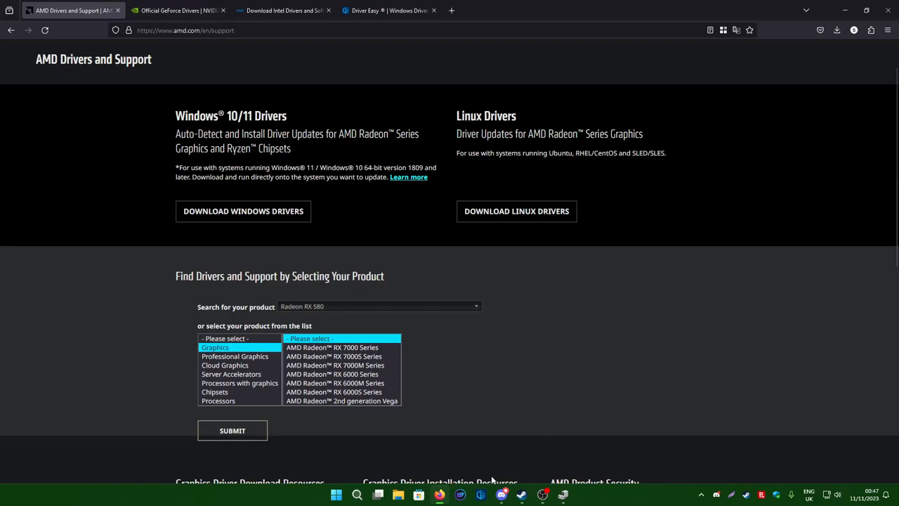
pyautogui.click(390, 10)
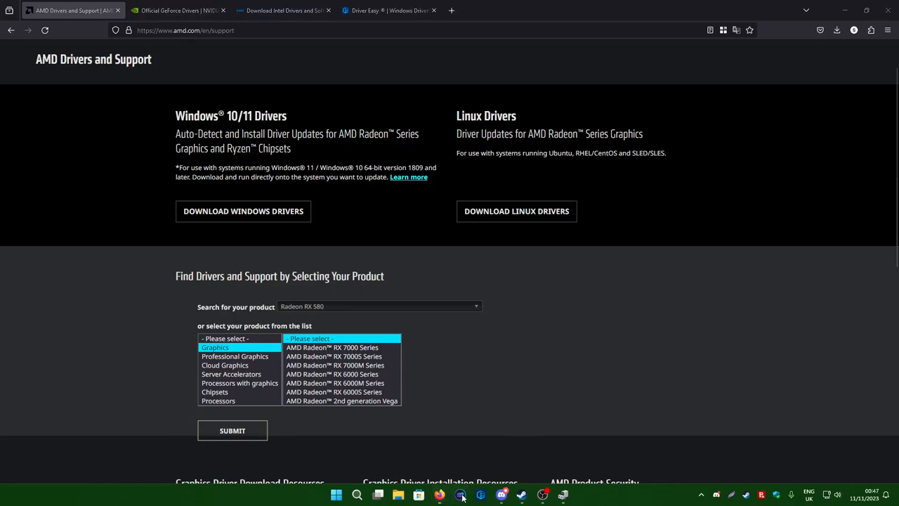
pyautogui.click(461, 495)
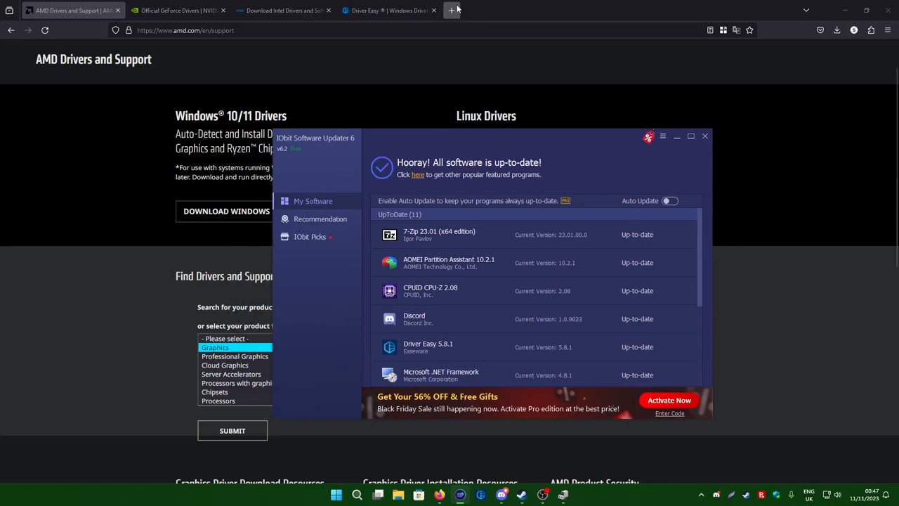
pyautogui.click(387, 10)
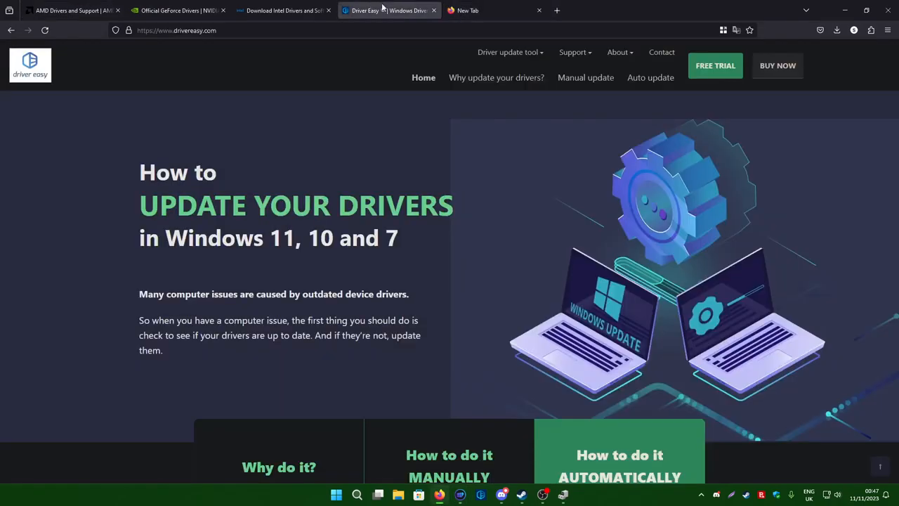
# Search DuckDuckGo for 'driver boost', open Driver Booster 11 Free and view IObit's must-have tools
pyautogui.click(492, 10)
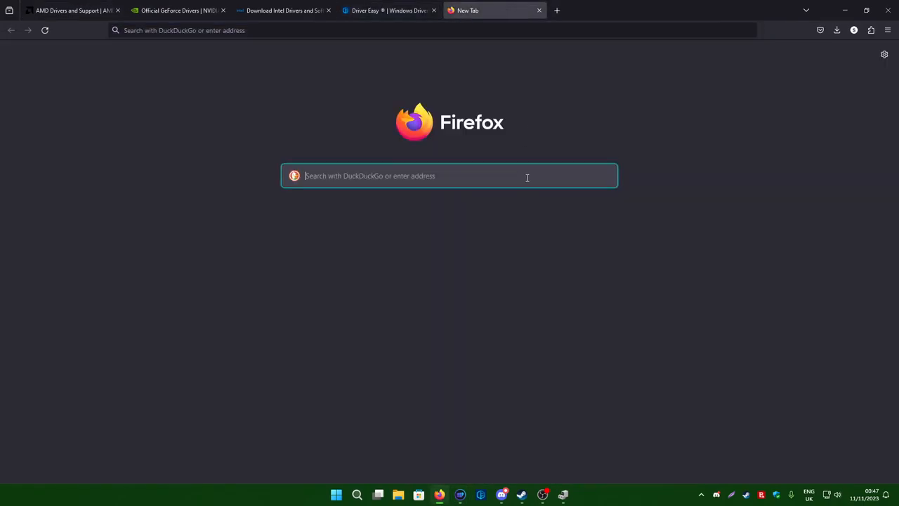
pyautogui.write('driver booster')
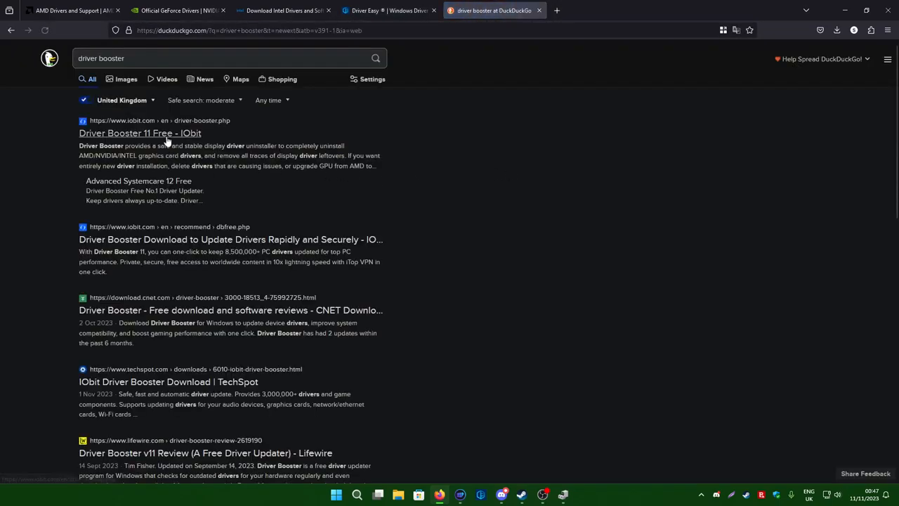
pyautogui.click(140, 132)
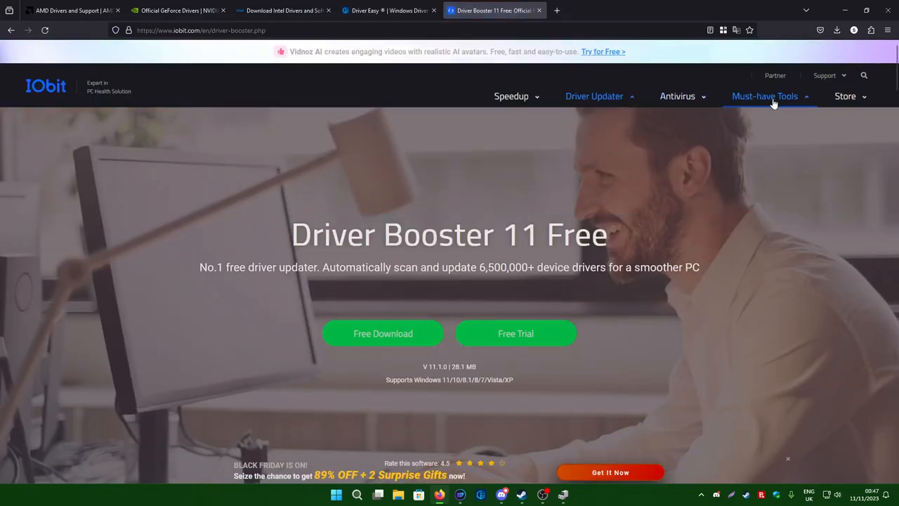
pyautogui.click(764, 96)
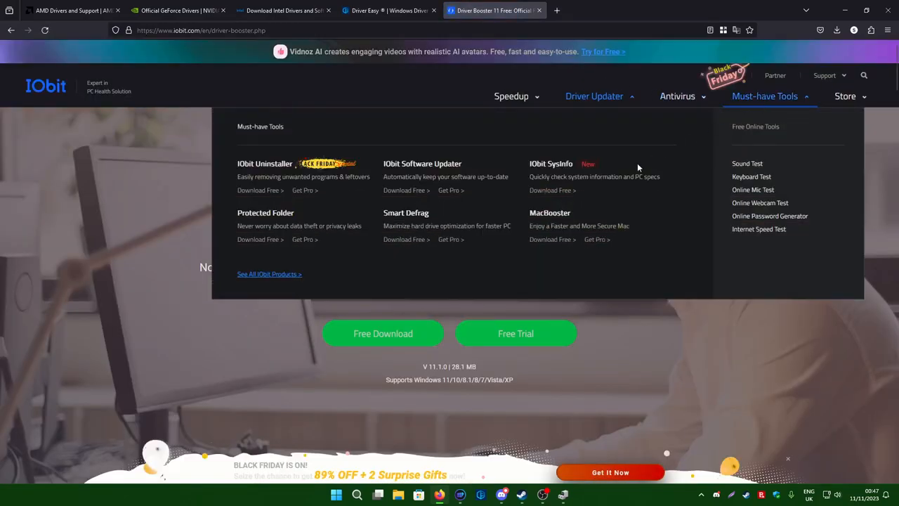
pyautogui.moveTo(422, 163)
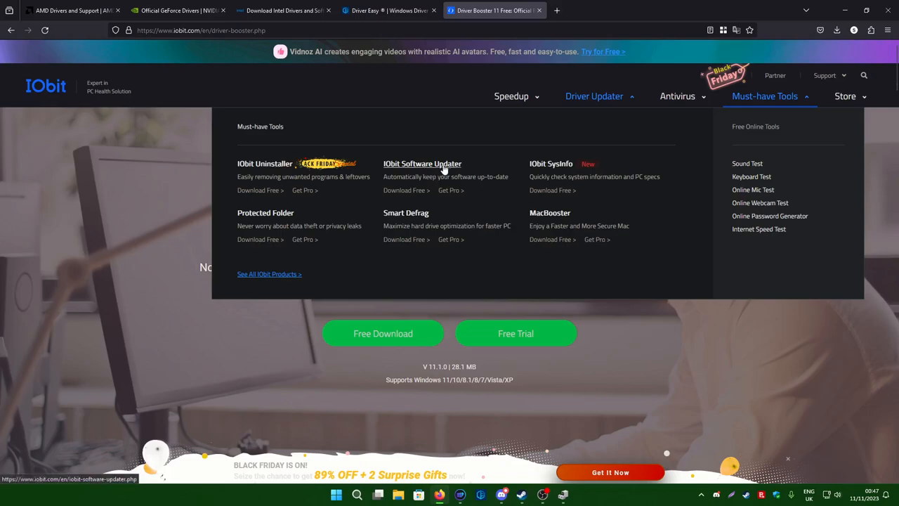
pyautogui.moveTo(506, 87)
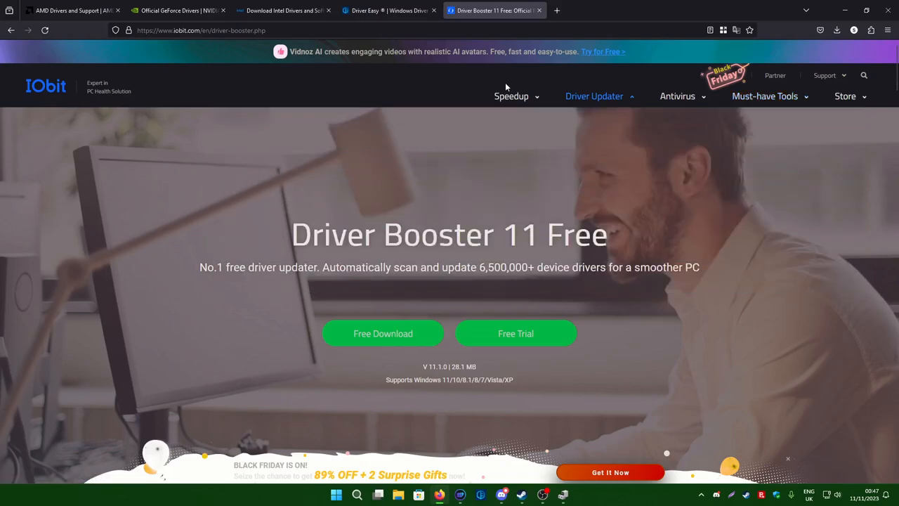
pyautogui.moveTo(541, 7)
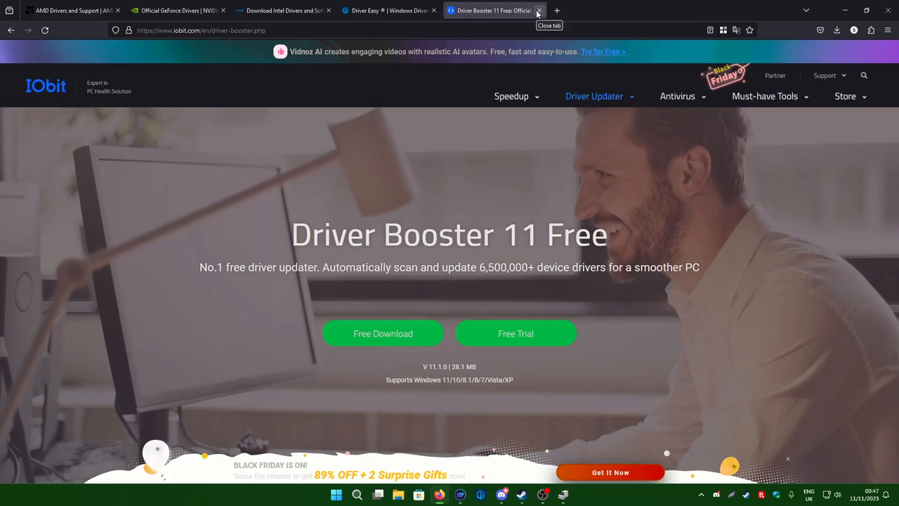
# Close the Driver Booster page and the IObit Software Updater after confirming everything is up to date
pyautogui.click(539, 12)
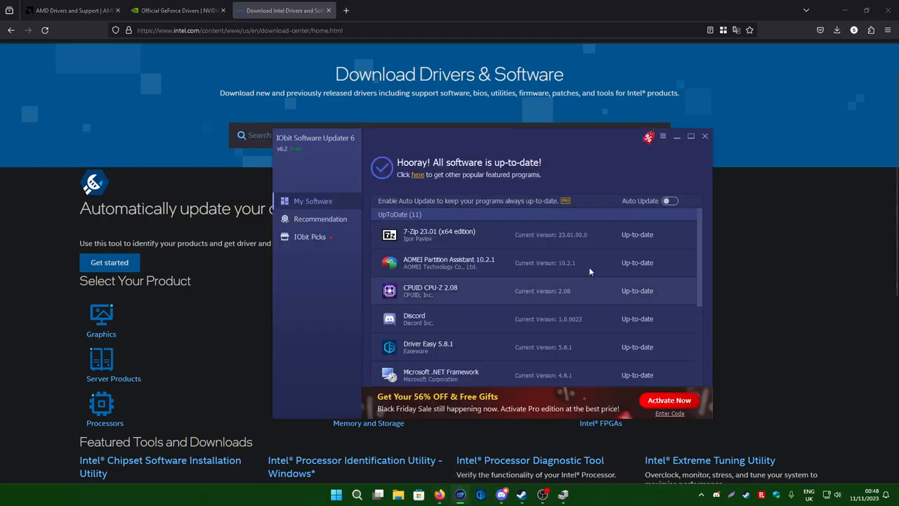
pyautogui.click(706, 135)
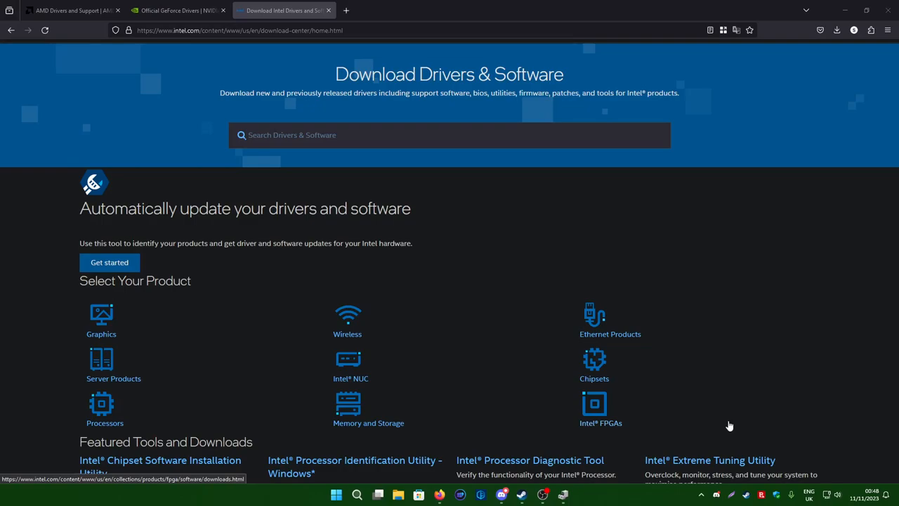
pyautogui.moveTo(596, 440)
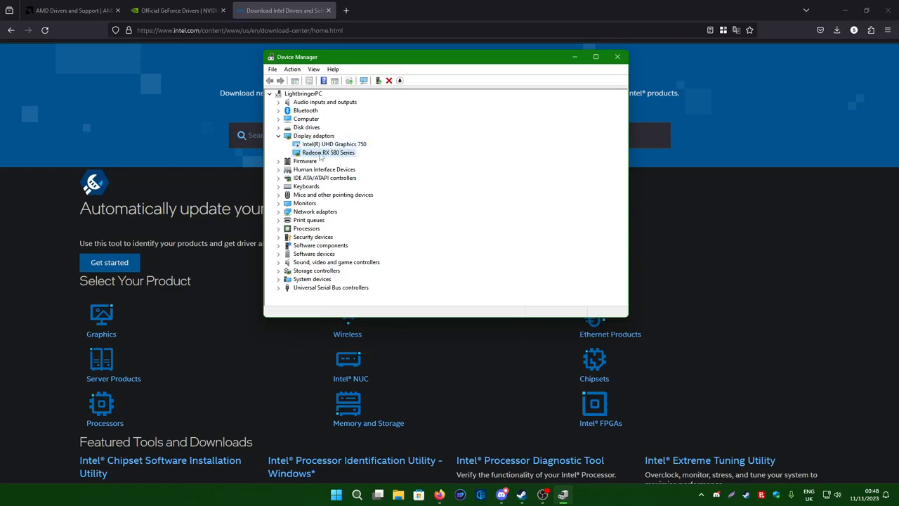
# Select the Intel UHD Graphics 750 adapter, then close Firefox's last remaining driver page
pyautogui.click(335, 144)
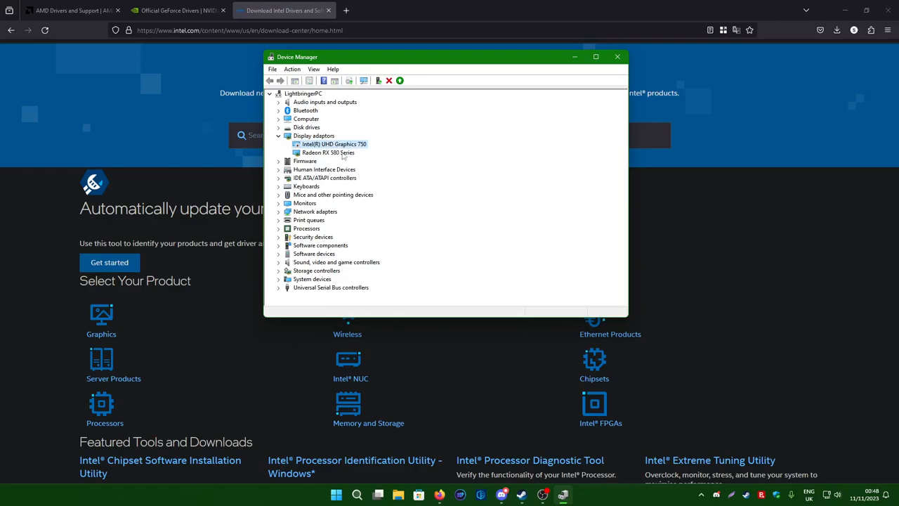
pyautogui.click(329, 152)
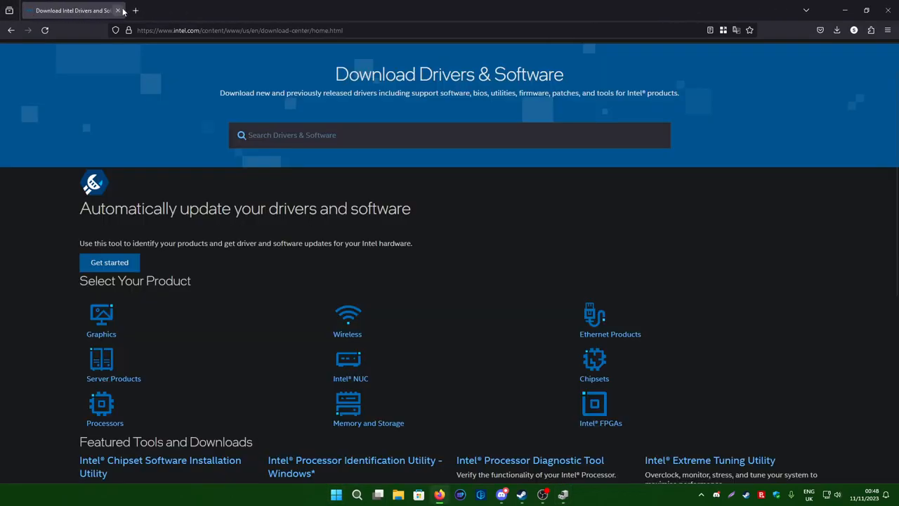
pyautogui.click(118, 10)
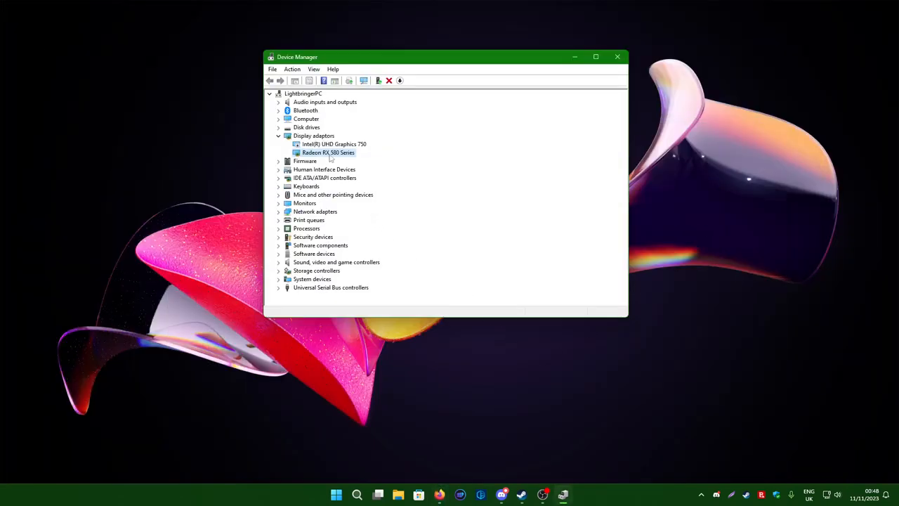
pyautogui.rightClick(328, 152)
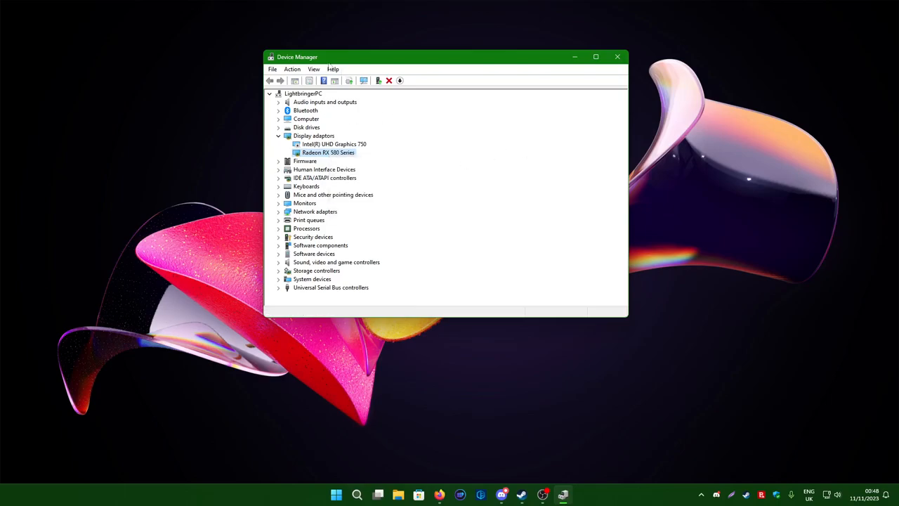
pyautogui.moveTo(312, 133)
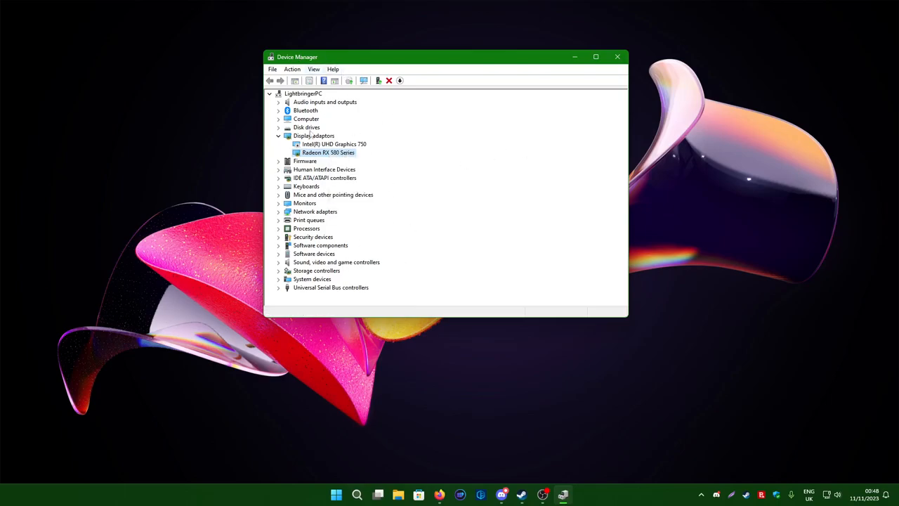
pyautogui.moveTo(334, 261)
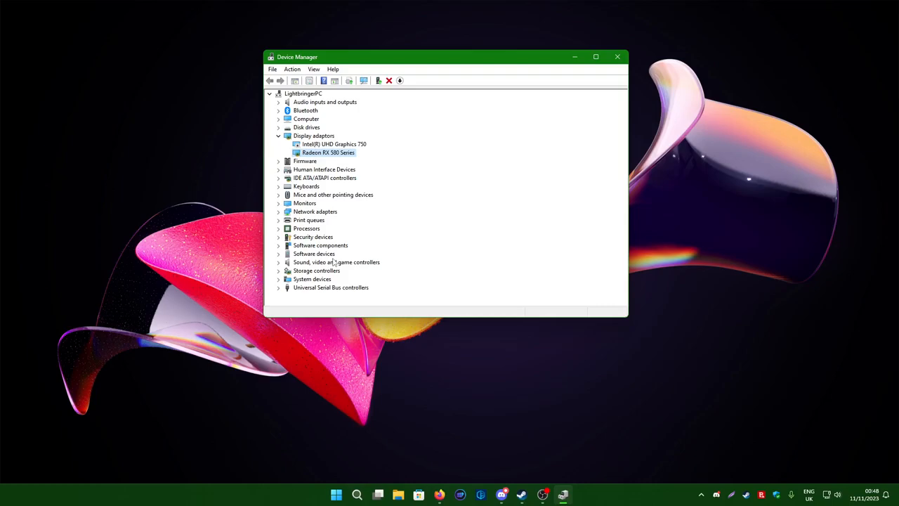
pyautogui.rightClick(329, 152)
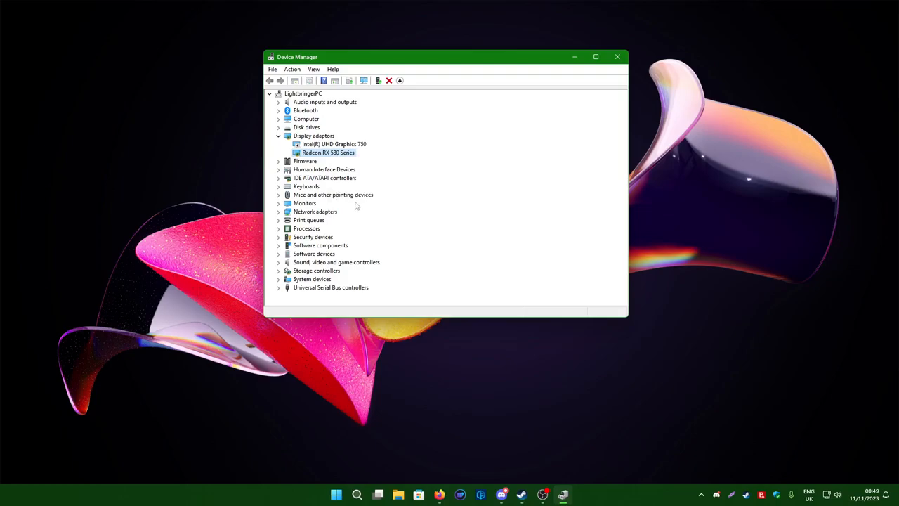
pyautogui.moveTo(357, 194)
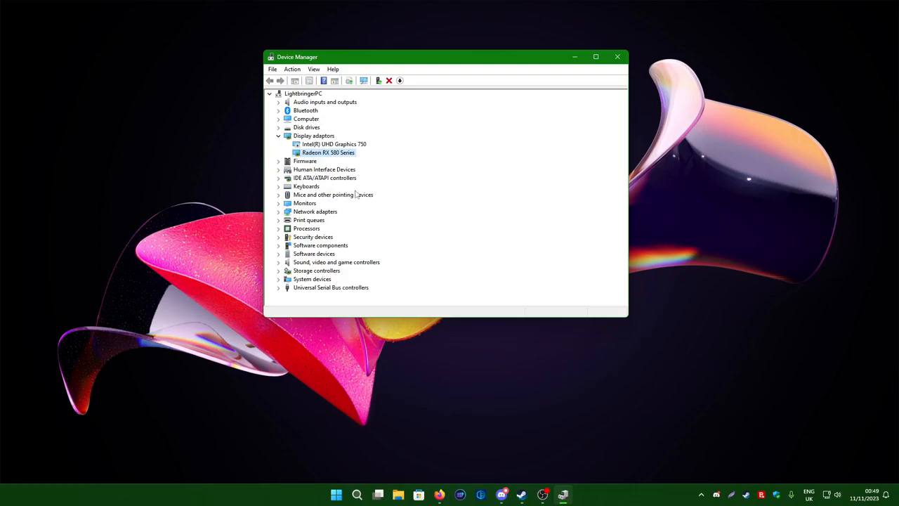
pyautogui.moveTo(357, 212)
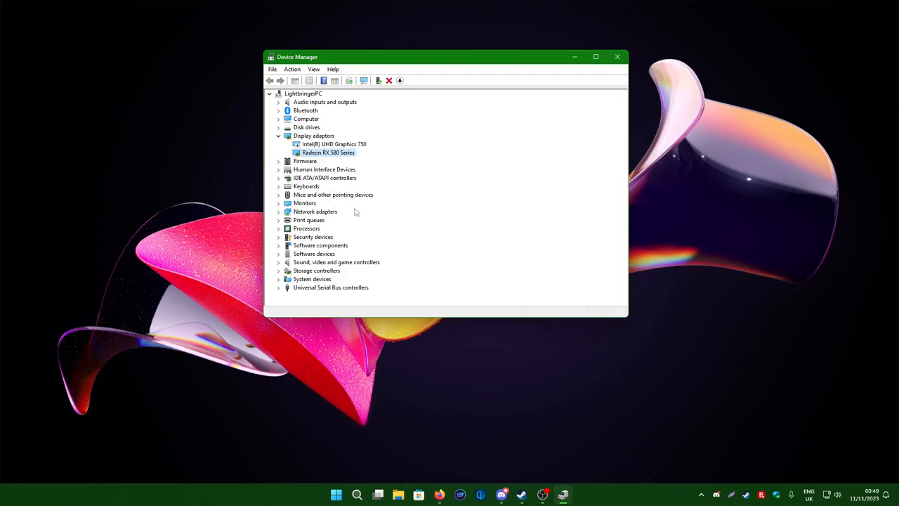
pyautogui.moveTo(358, 216)
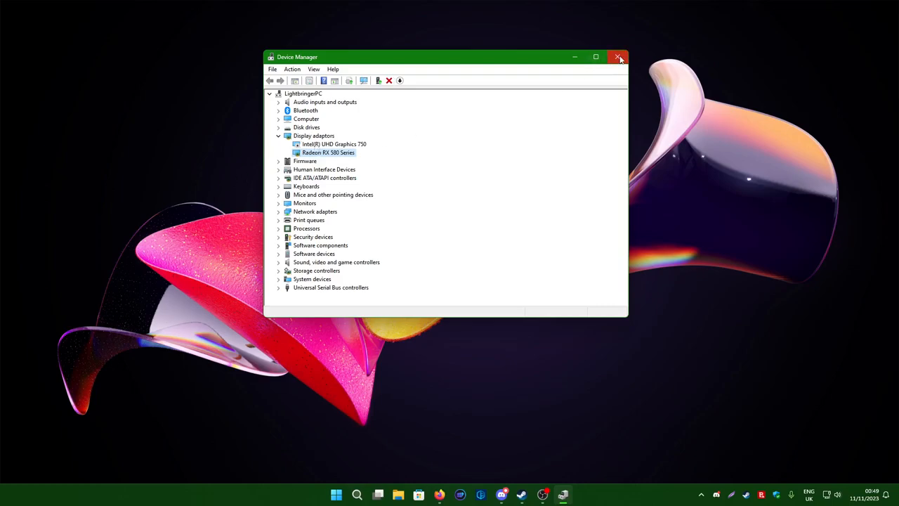
# Close Device Manager and launch Firefox from the taskbar to a fresh New Tab
pyautogui.click(619, 56)
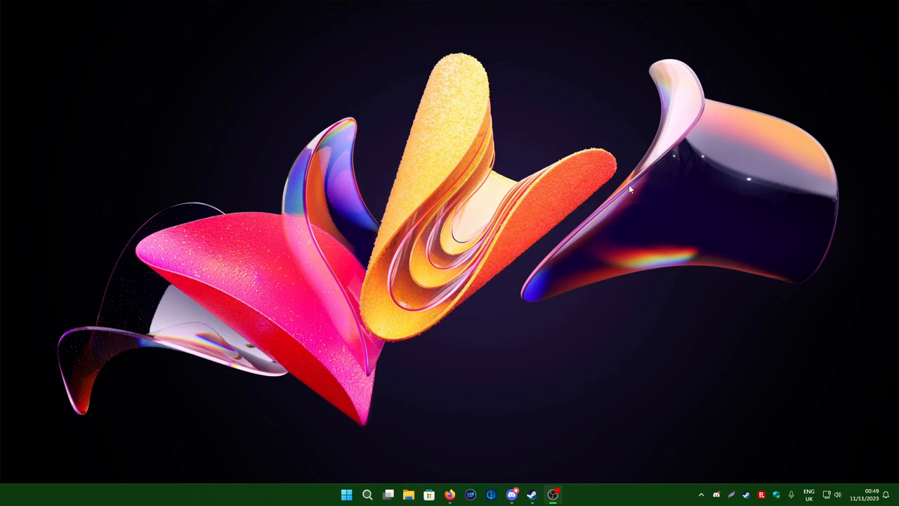
pyautogui.moveTo(587, 304)
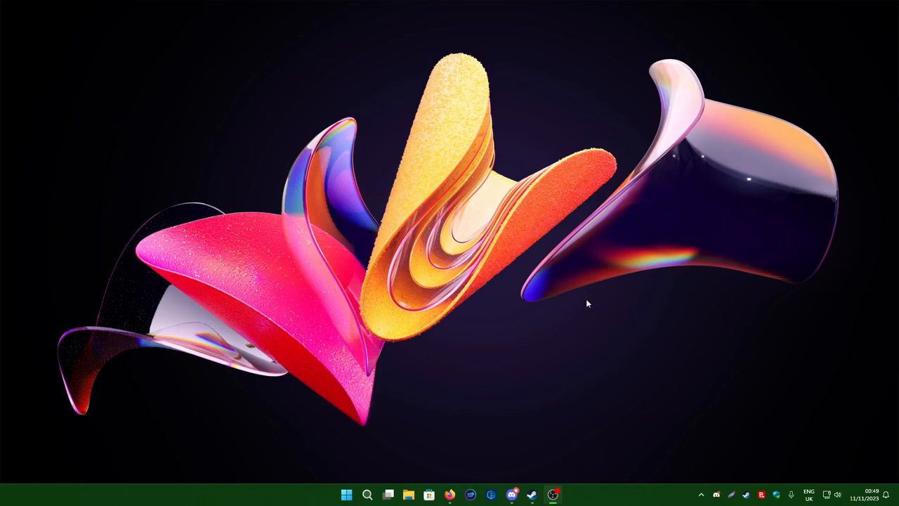
pyautogui.click(449, 495)
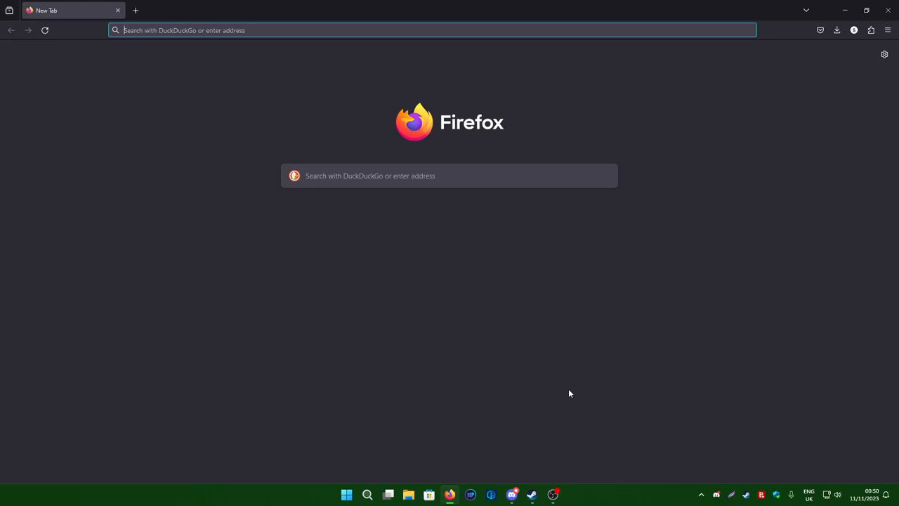
pyautogui.moveTo(492, 371)
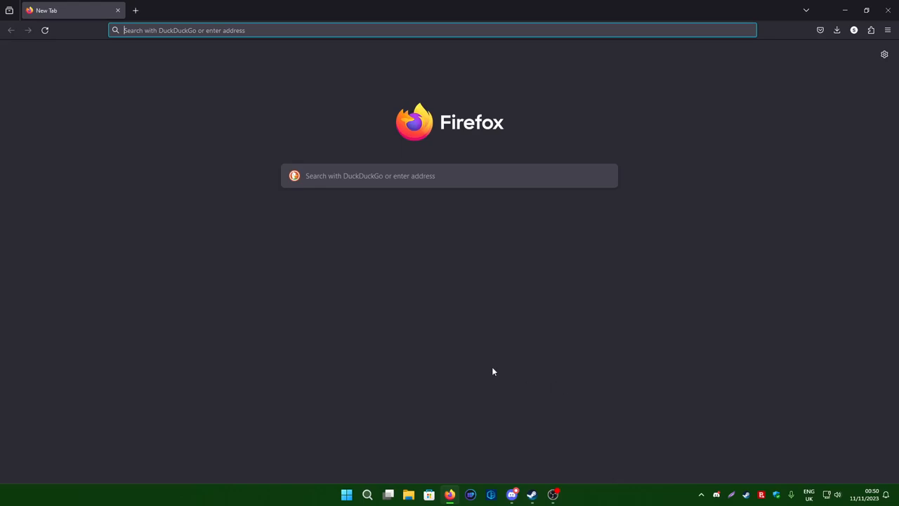
pyautogui.moveTo(472, 372)
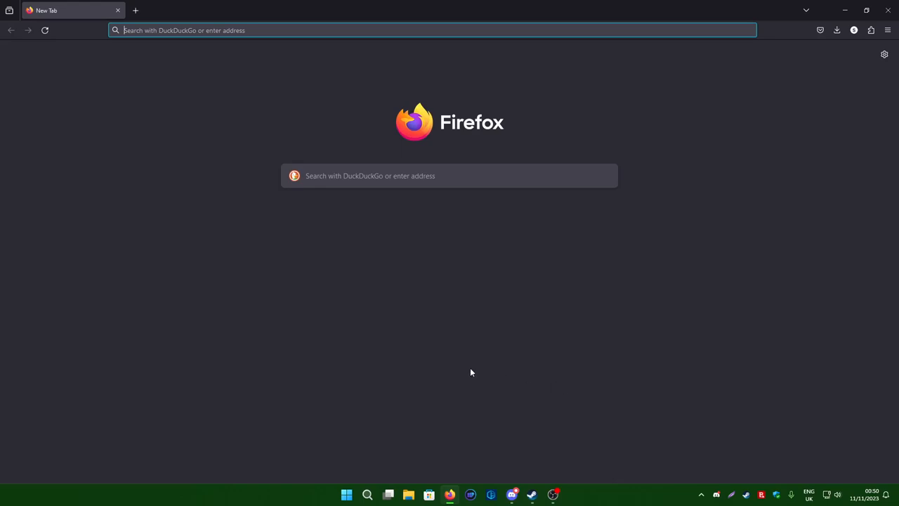
pyautogui.moveTo(661, 134)
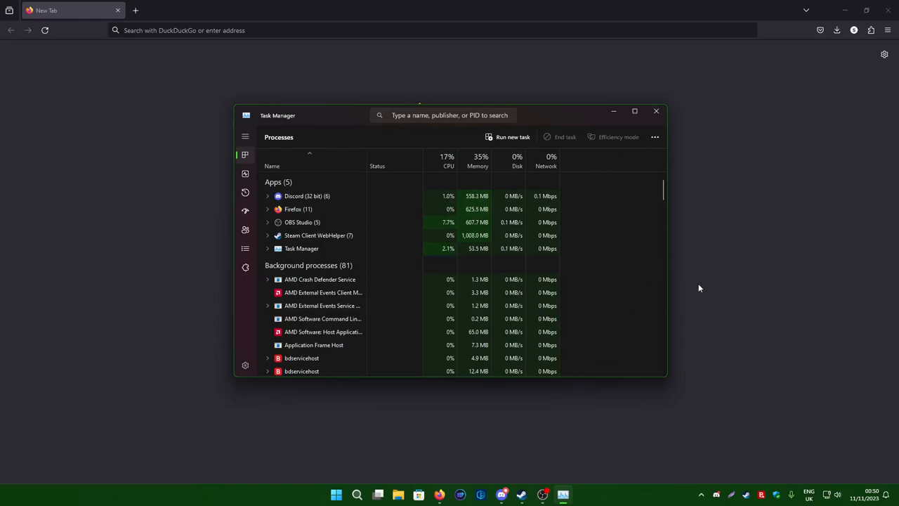
pyautogui.moveTo(409, 293)
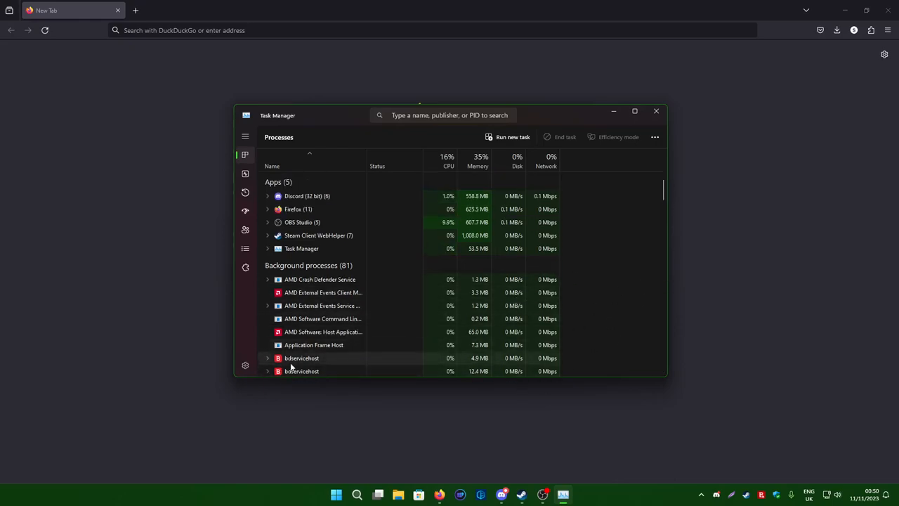
# Close Task Manager, leaving Firefox on its blank New Tab page
pyautogui.click(656, 111)
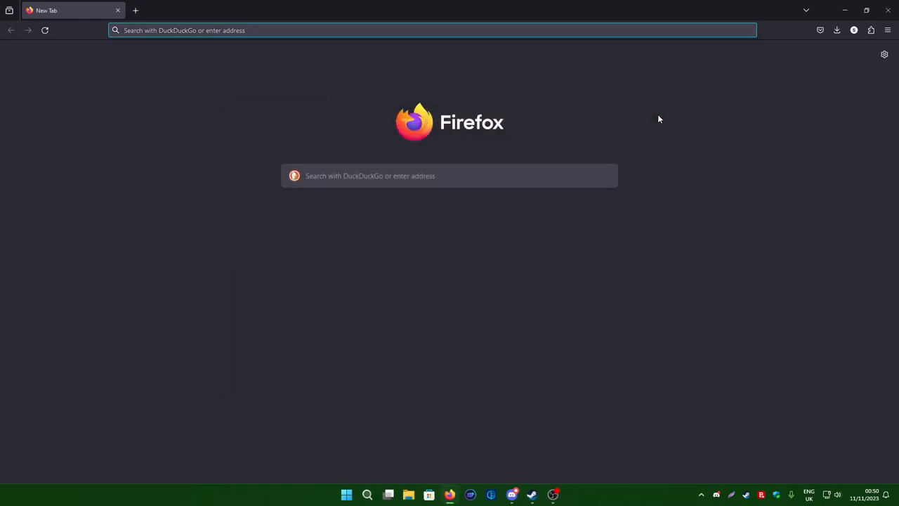
# Return focus to the Firefox window's title bar
pyautogui.click(433, 31)
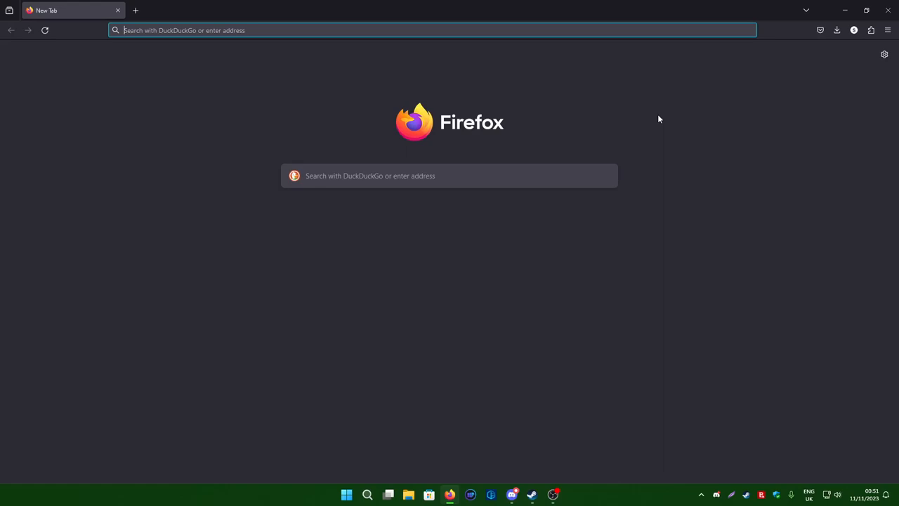
pyautogui.moveTo(658, 121)
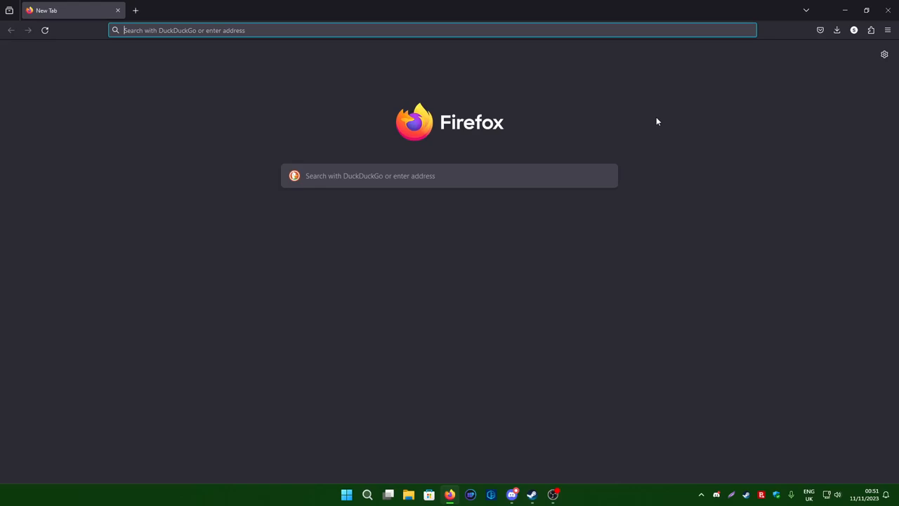
pyautogui.moveTo(653, 64)
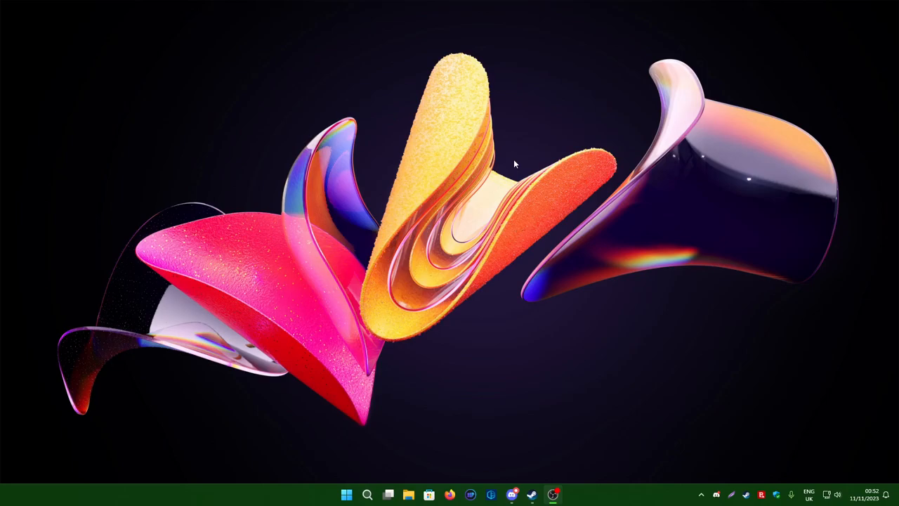
pyautogui.moveTo(511, 166)
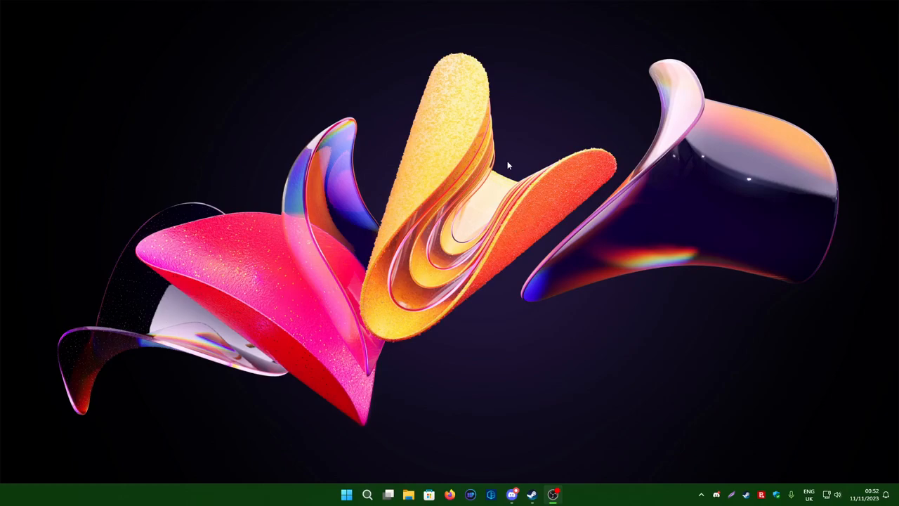
pyautogui.moveTo(346, 495)
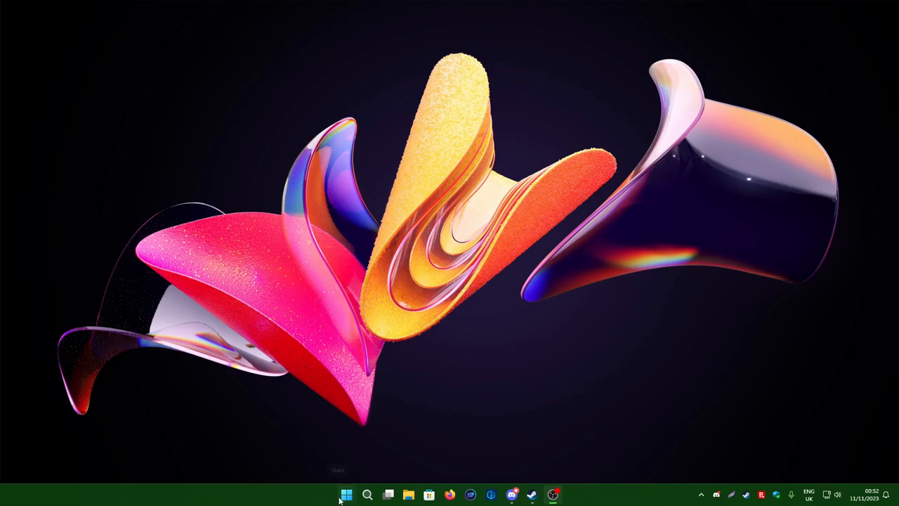
pyautogui.moveTo(792, 422)
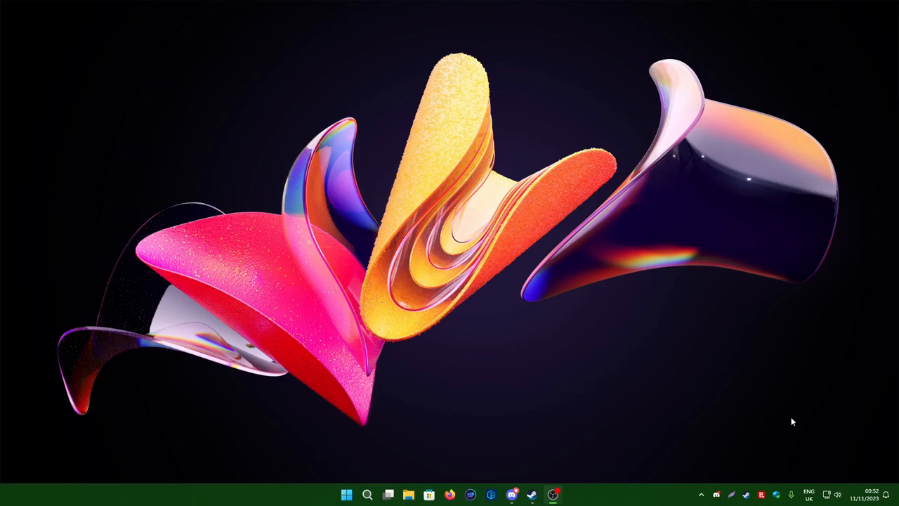